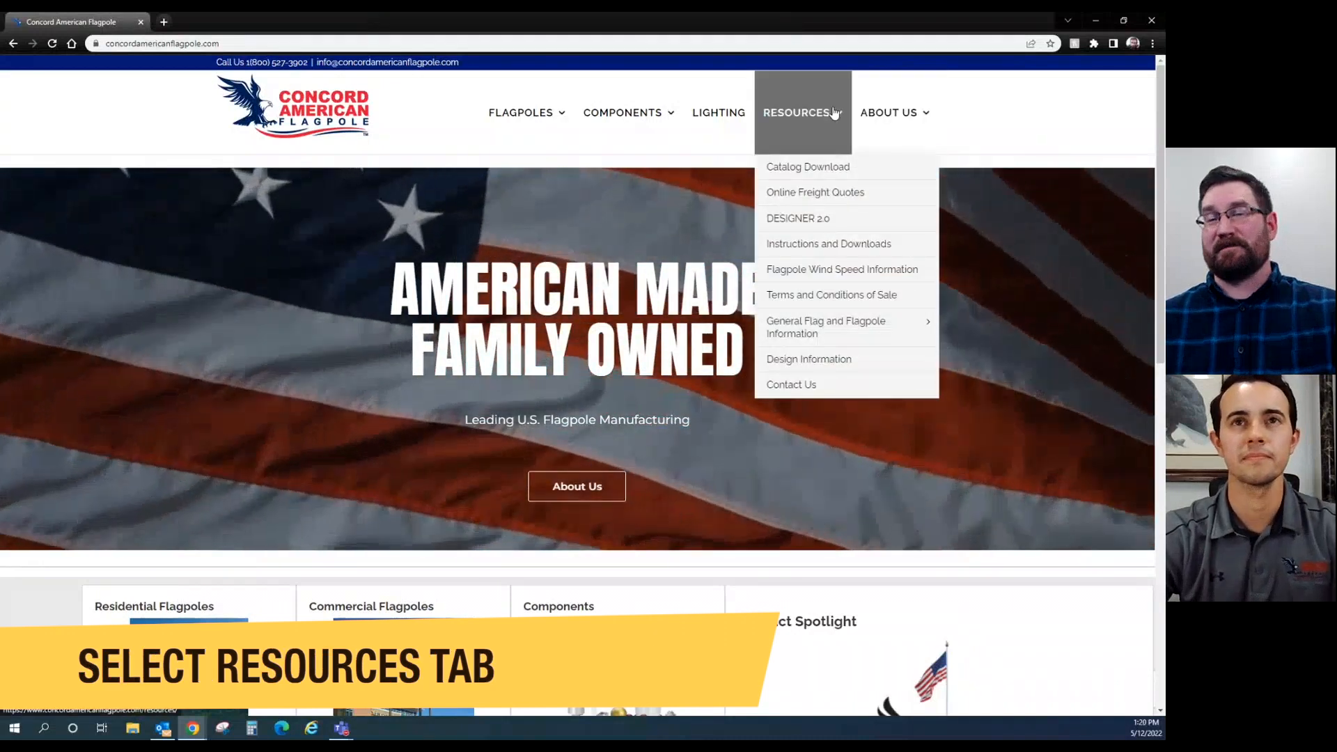
pyautogui.moveTo(798, 218)
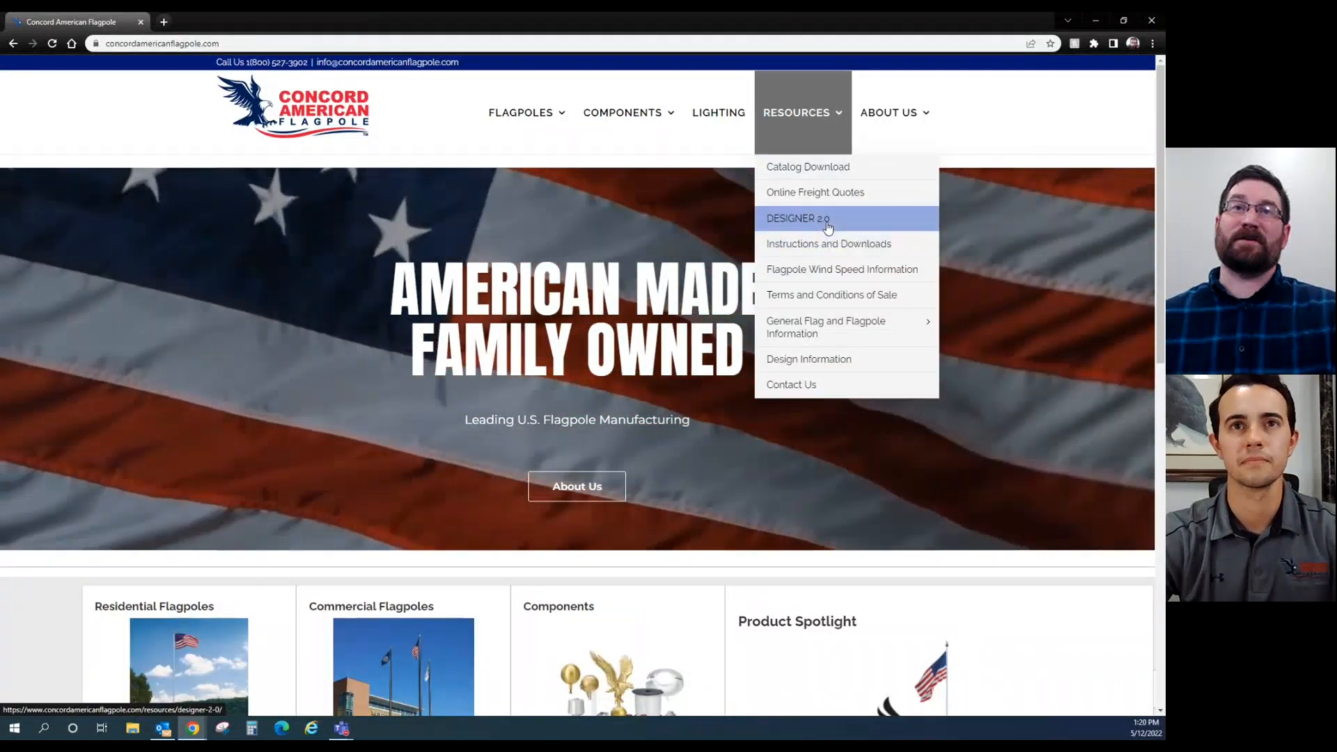
# Go to the Designer 2.0 page from the Resources menu
pyautogui.click(796, 218)
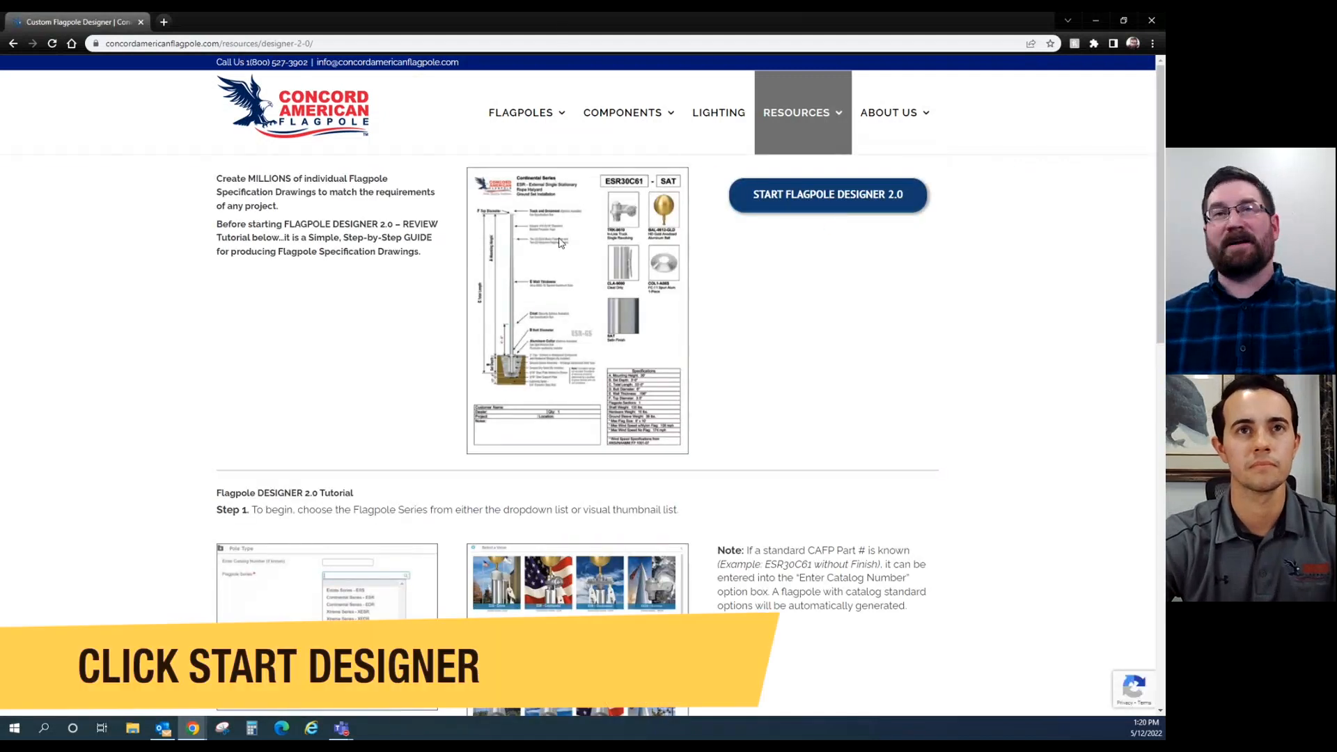
# Launch Flagpole Designer 2.0 and show the list of flagpole series
pyautogui.click(826, 194)
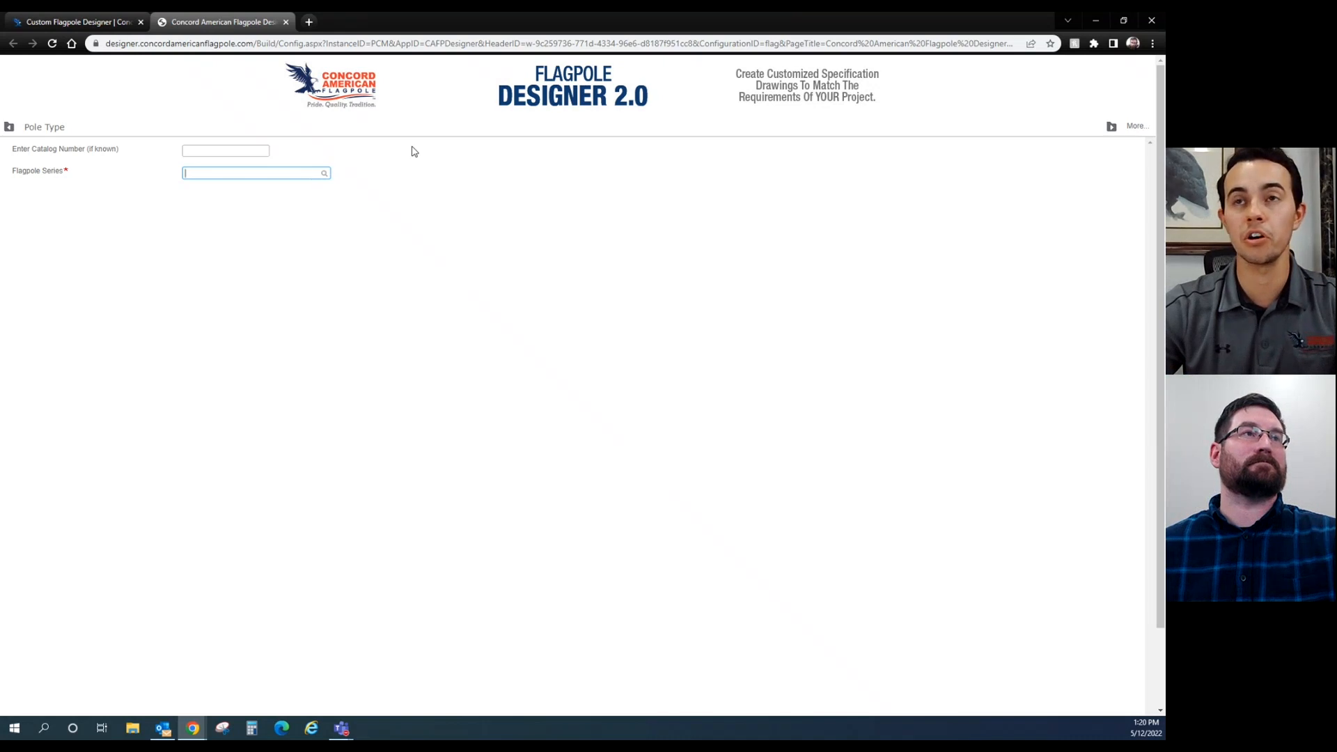
pyautogui.moveTo(4, 156)
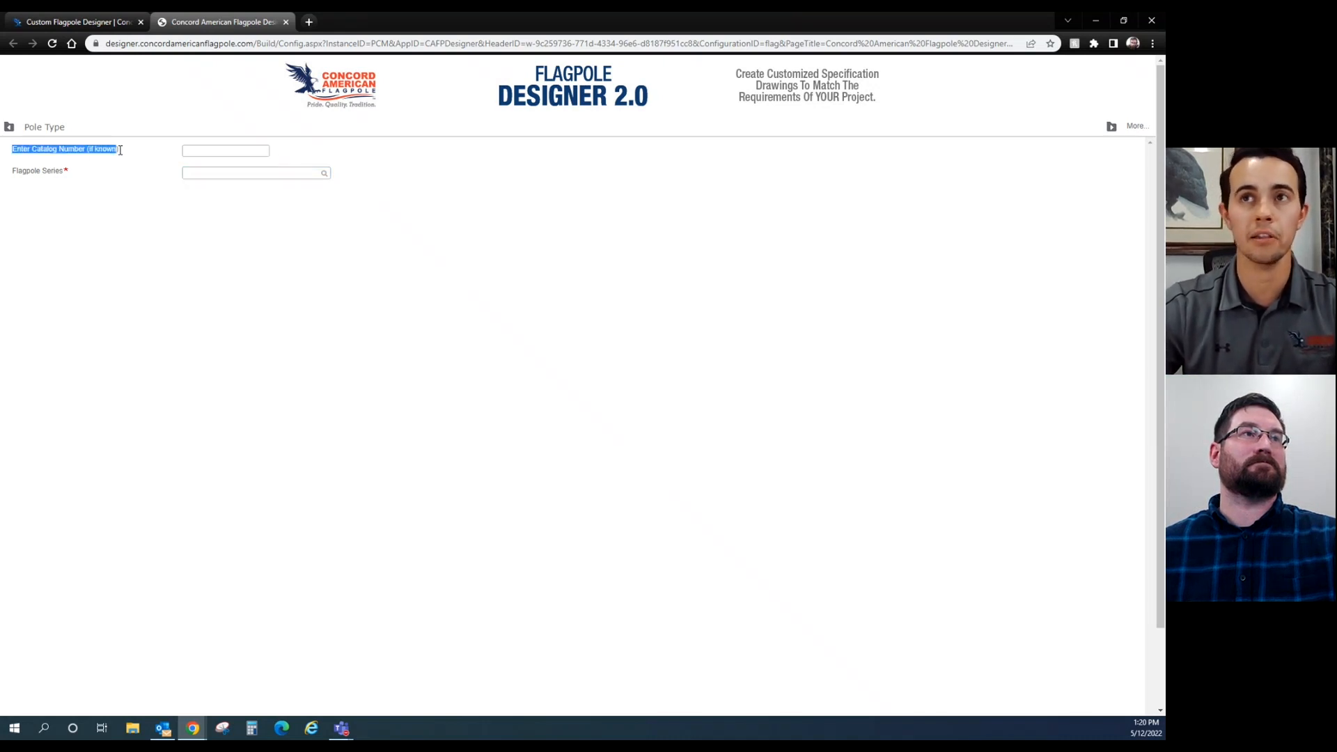
pyautogui.moveTo(142, 212)
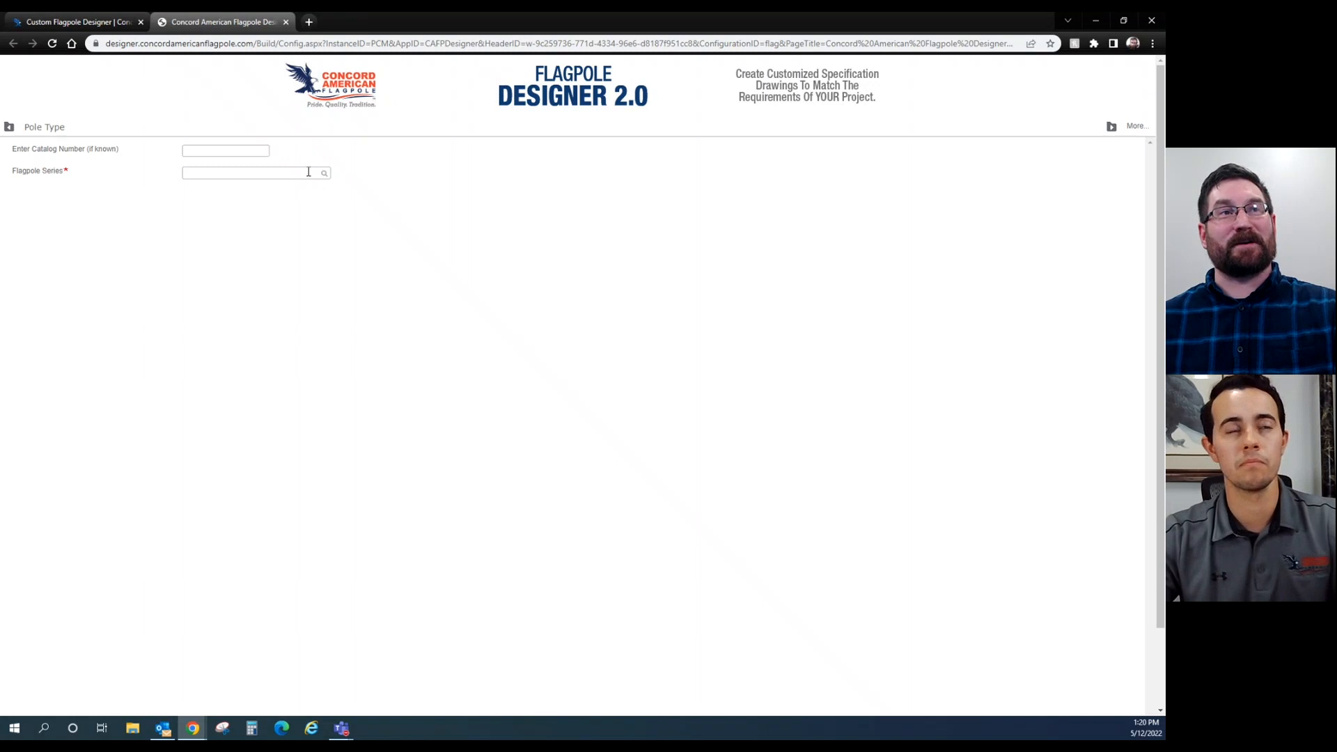
pyautogui.click(243, 173)
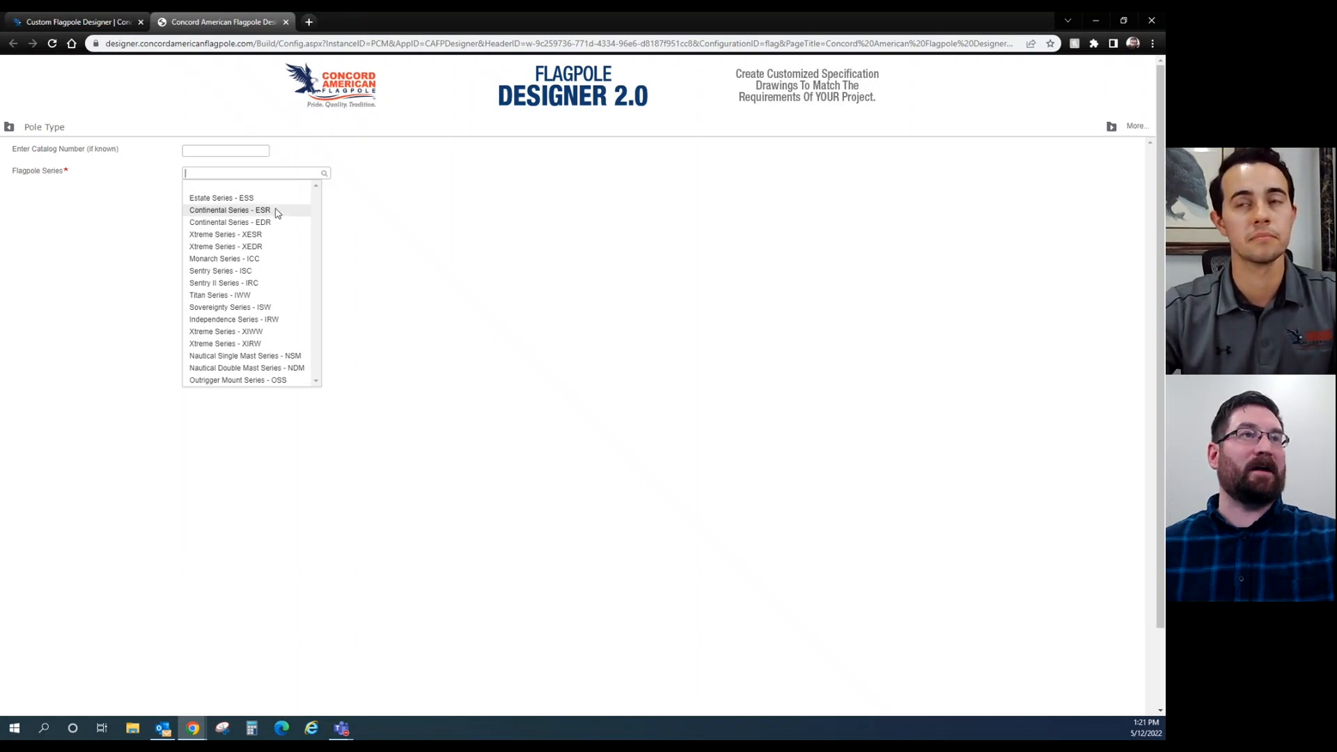
# Pick Continental Series - ESR, a Ground Sleeve anchorage, and 25 ft mounting height
pyautogui.click(229, 210)
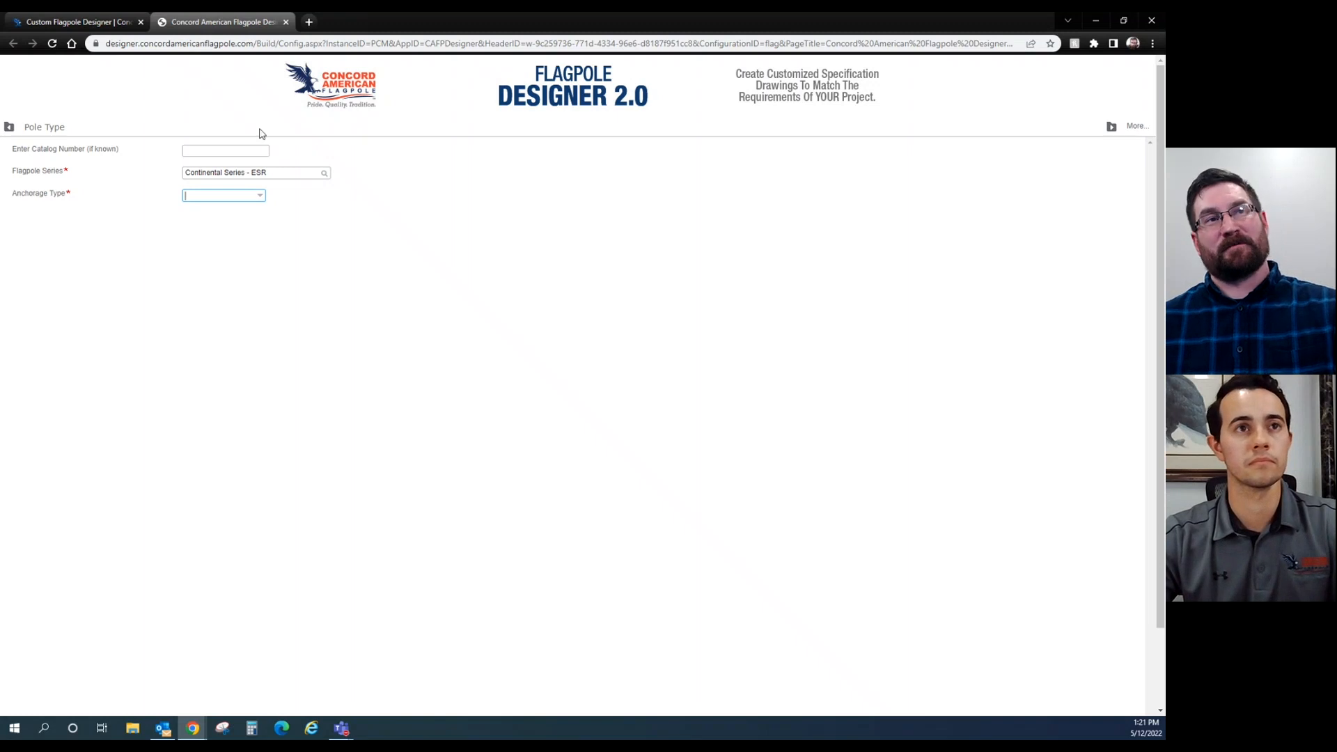
pyautogui.moveTo(273, 224)
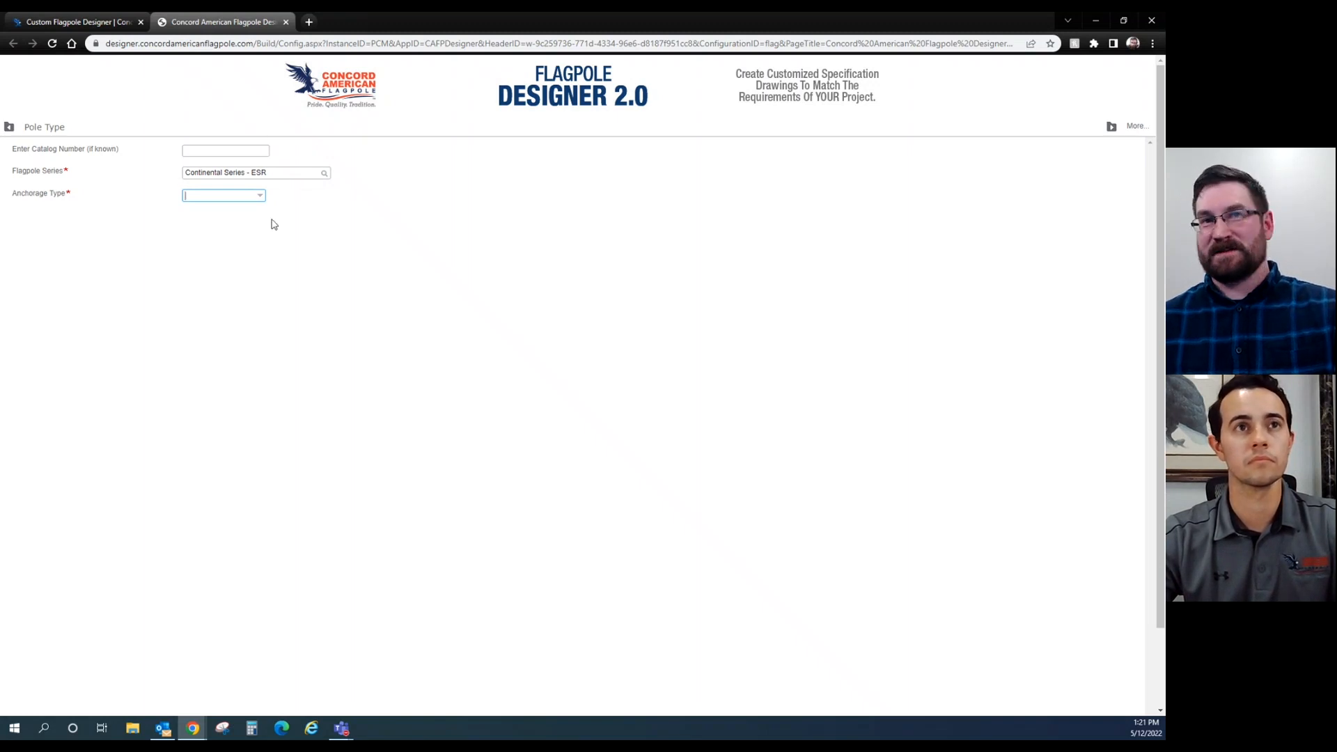
pyautogui.moveTo(255, 208)
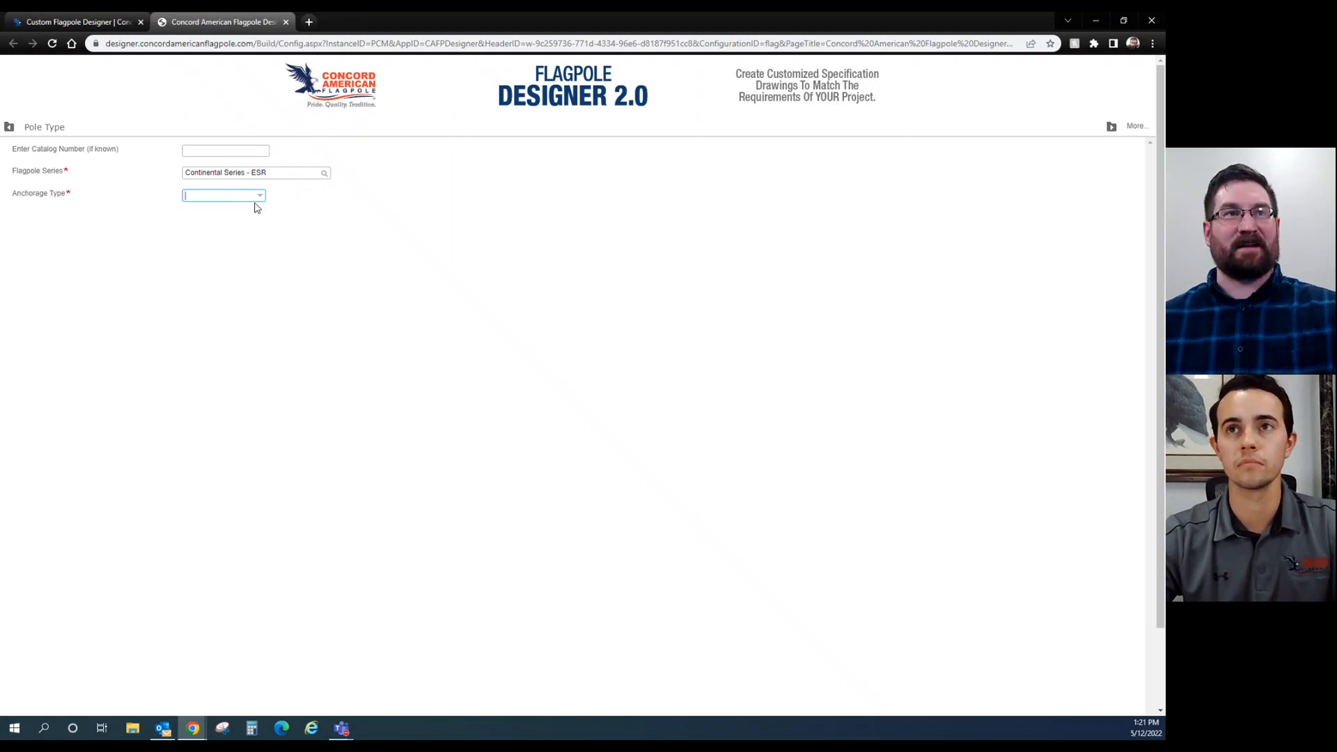
pyautogui.click(258, 195)
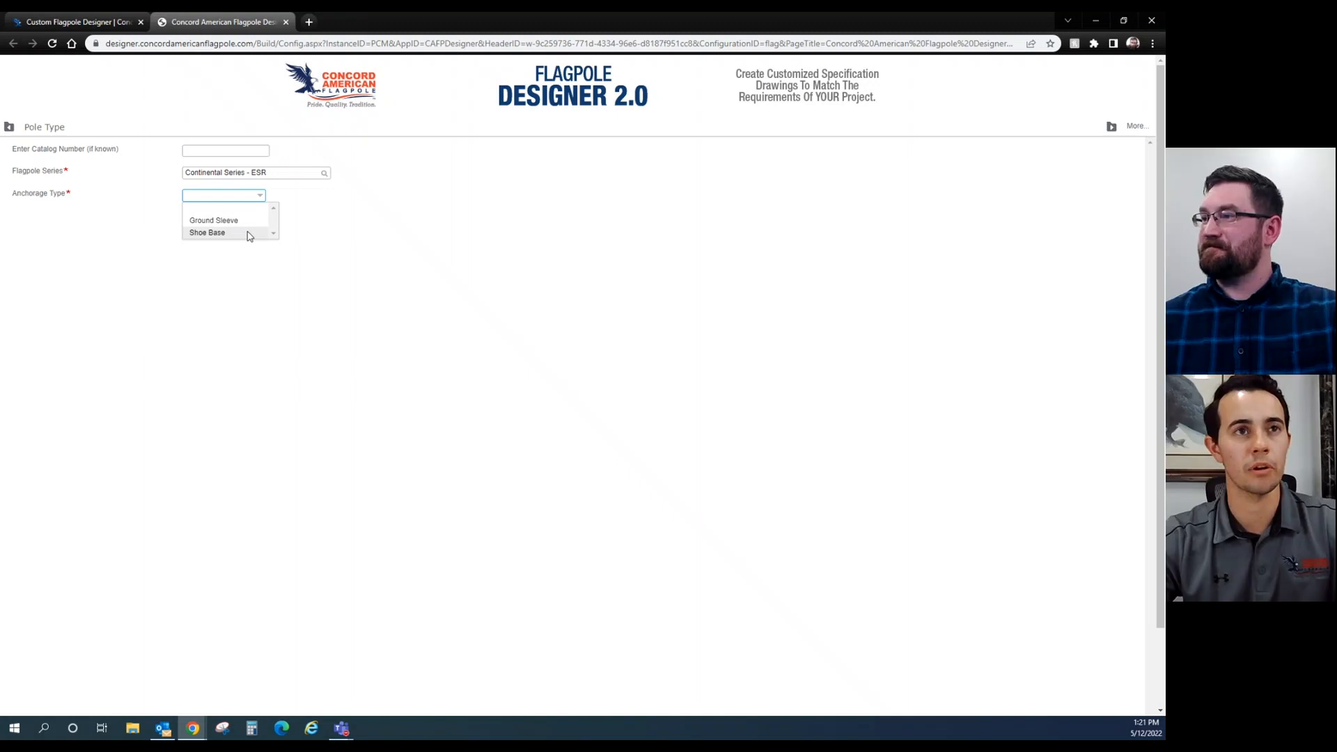
pyautogui.click(213, 220)
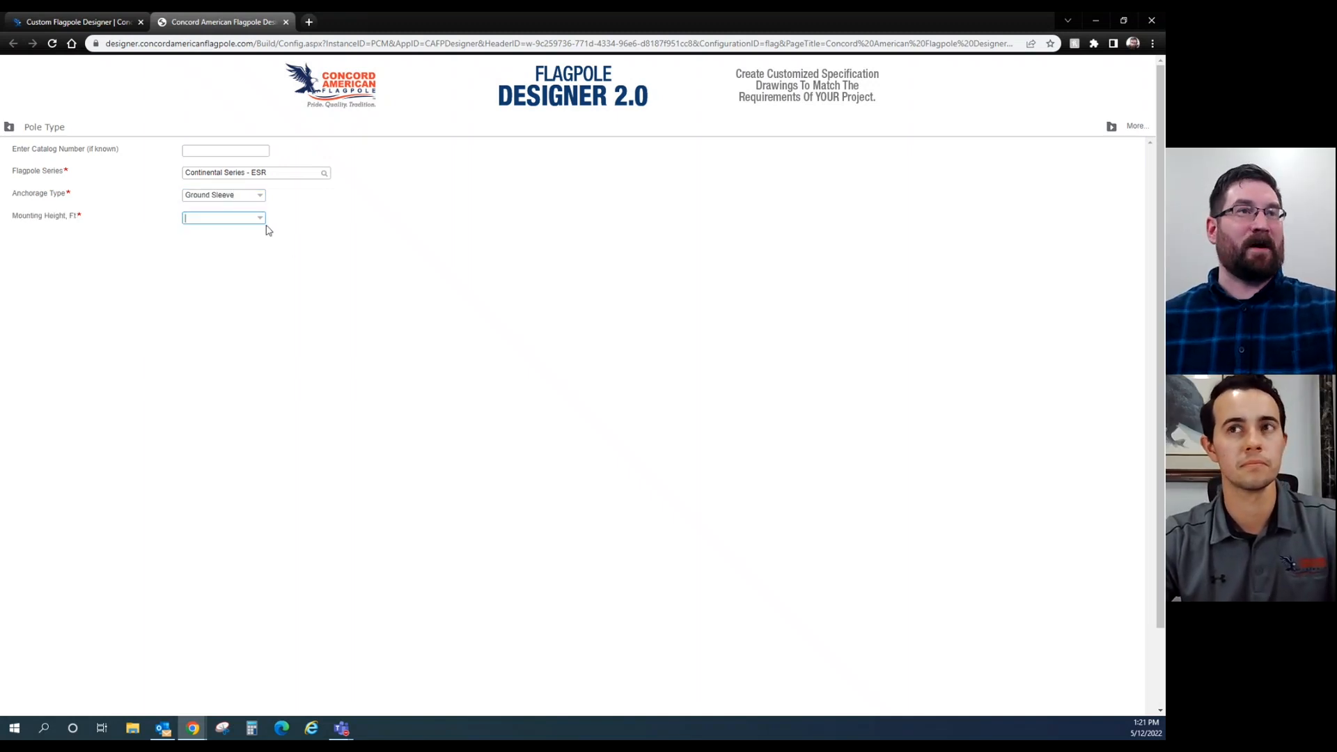
pyautogui.click(259, 218)
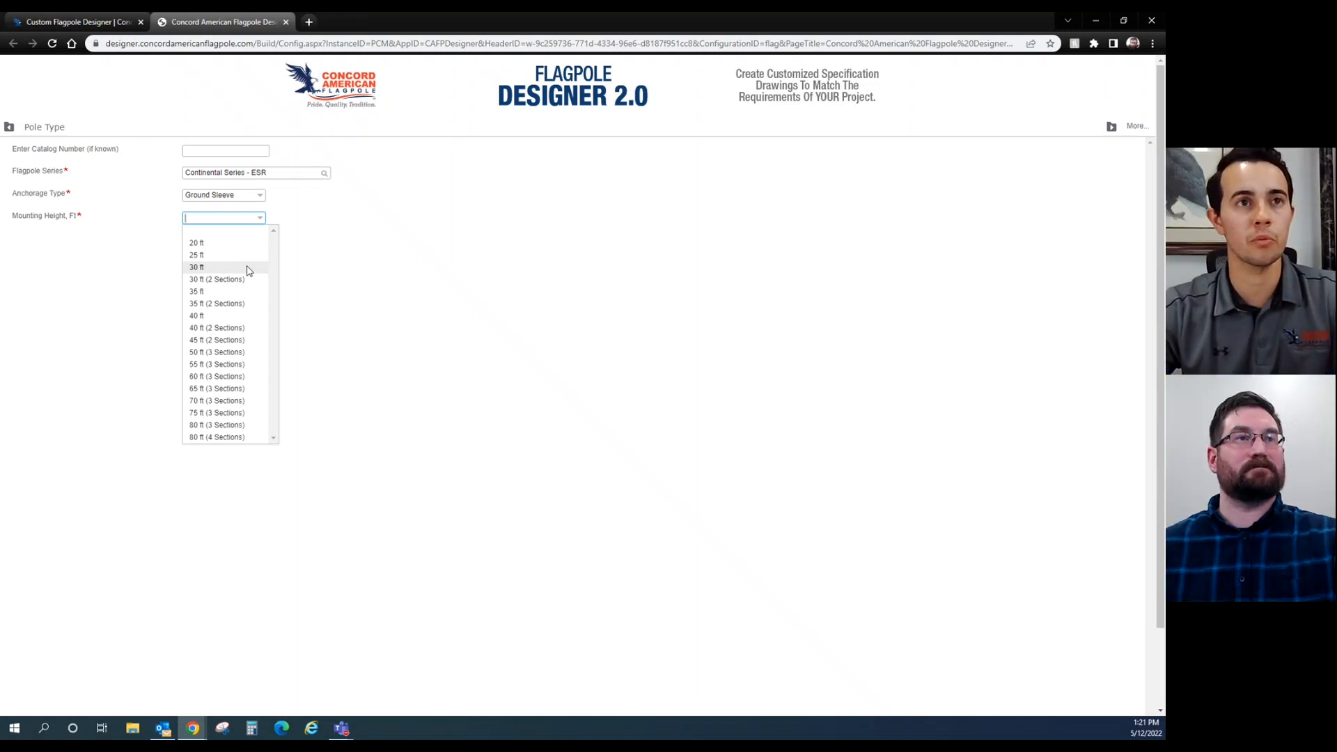
pyautogui.click(196, 254)
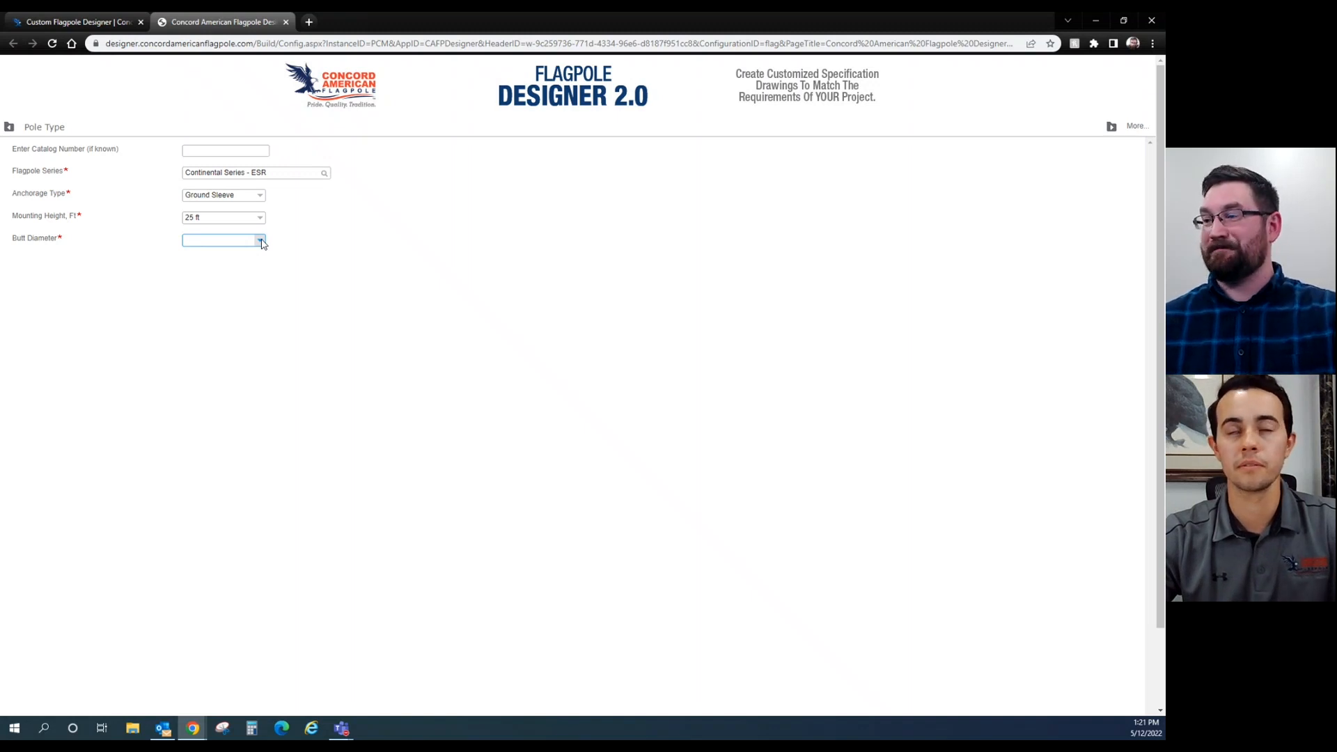
# Select 5.0 in butt diameter and the .125 inch wall thickness option
pyautogui.click(223, 240)
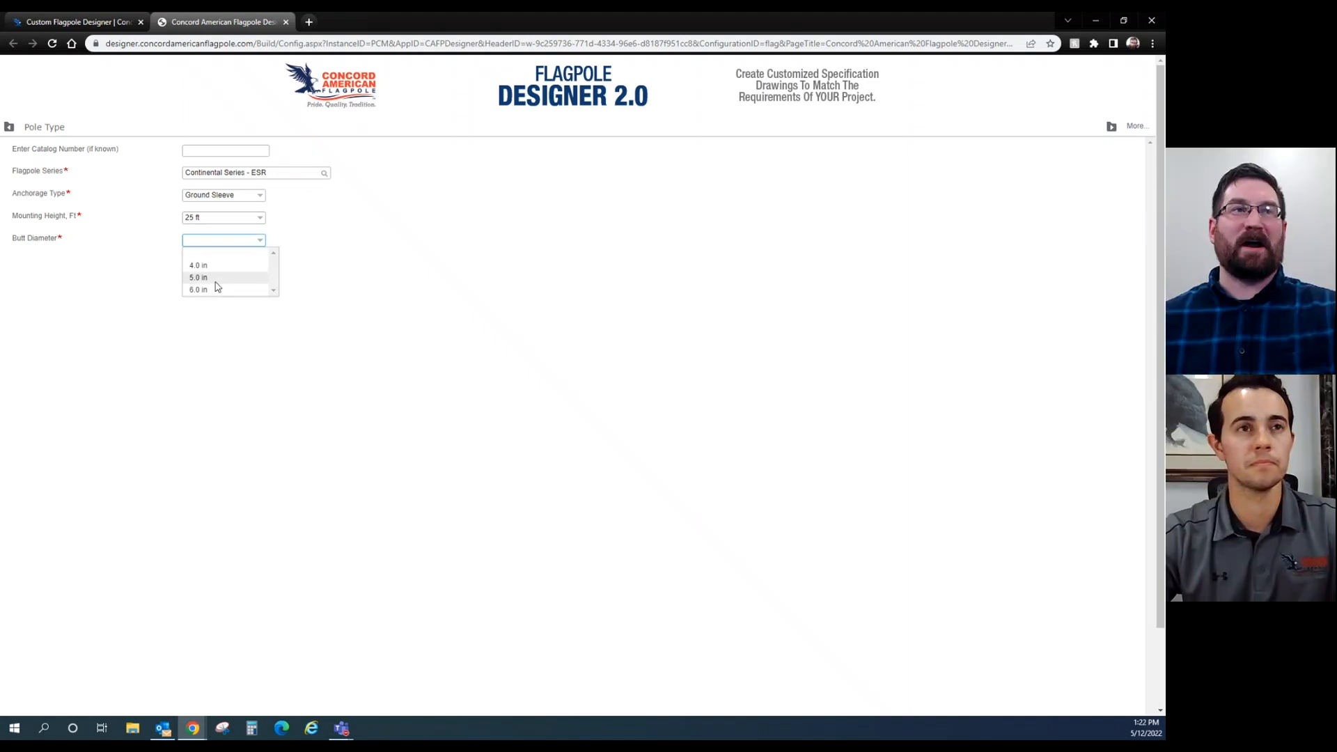
pyautogui.click(198, 277)
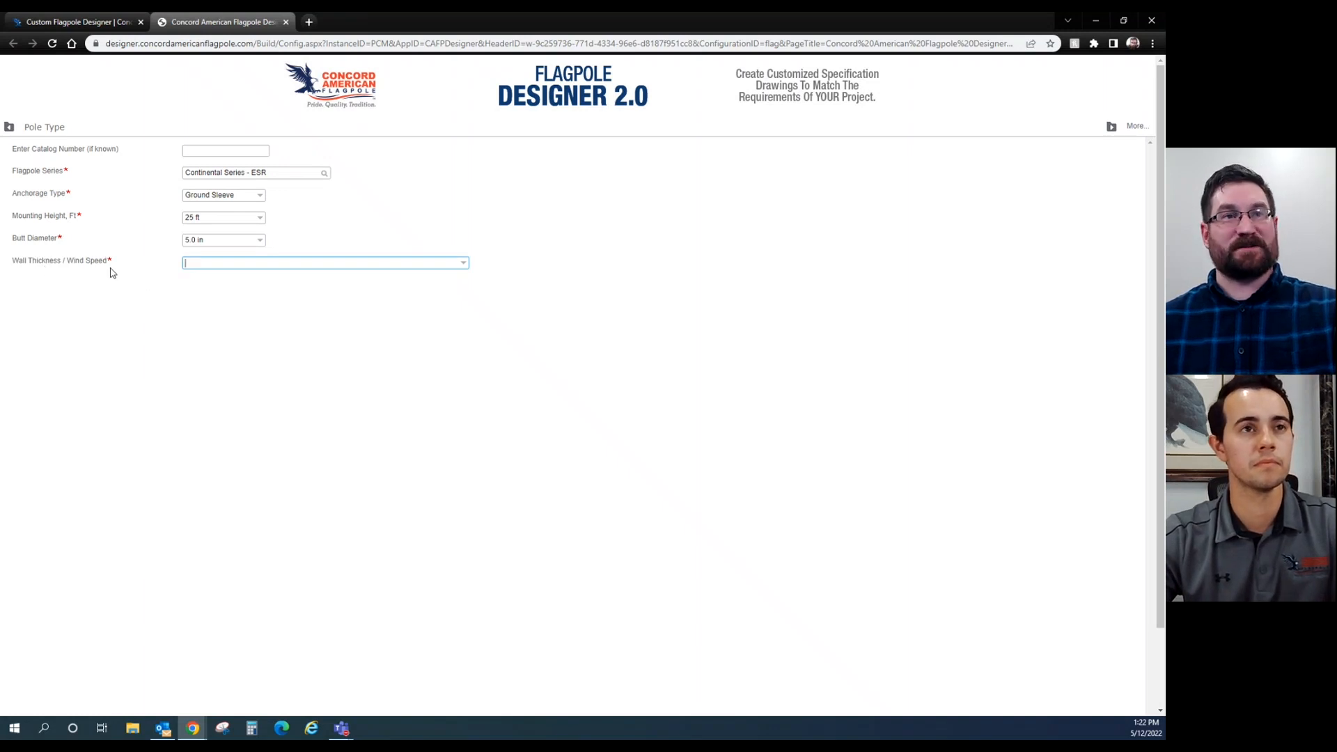
pyautogui.click(323, 262)
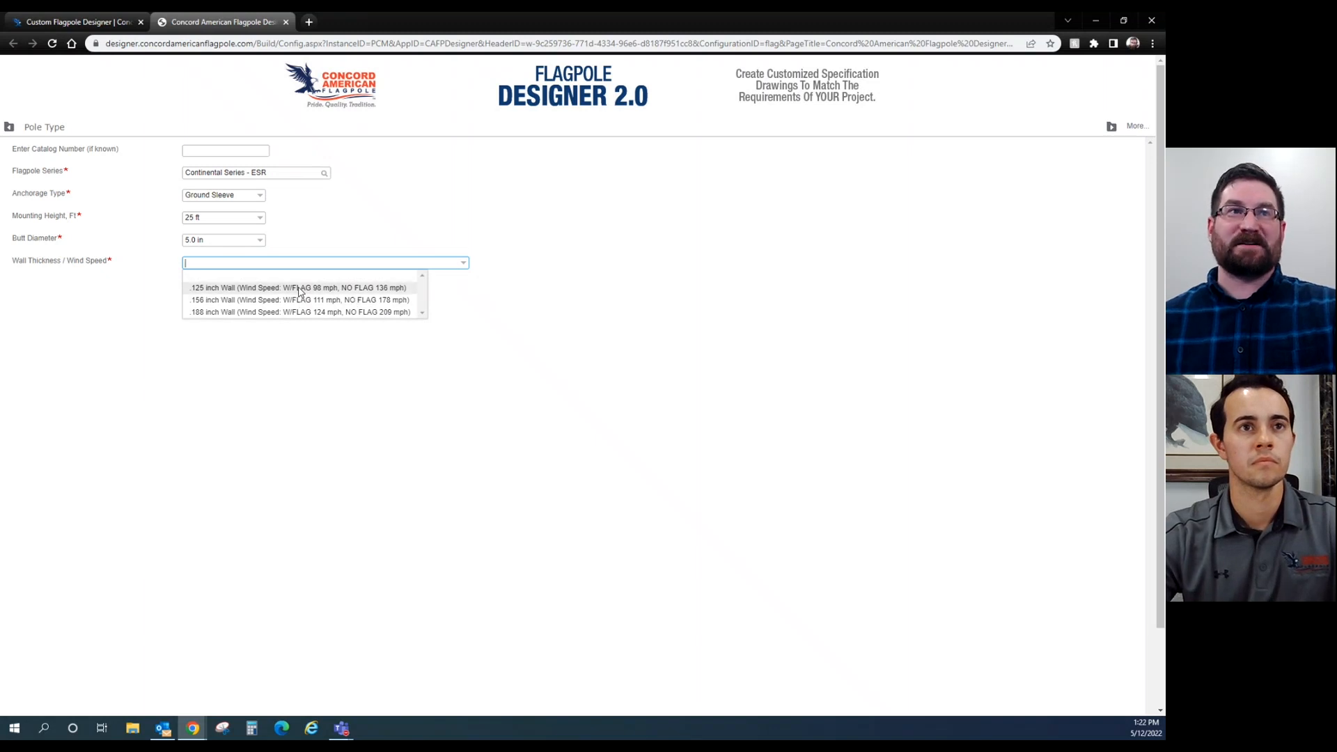
pyautogui.moveTo(250, 292)
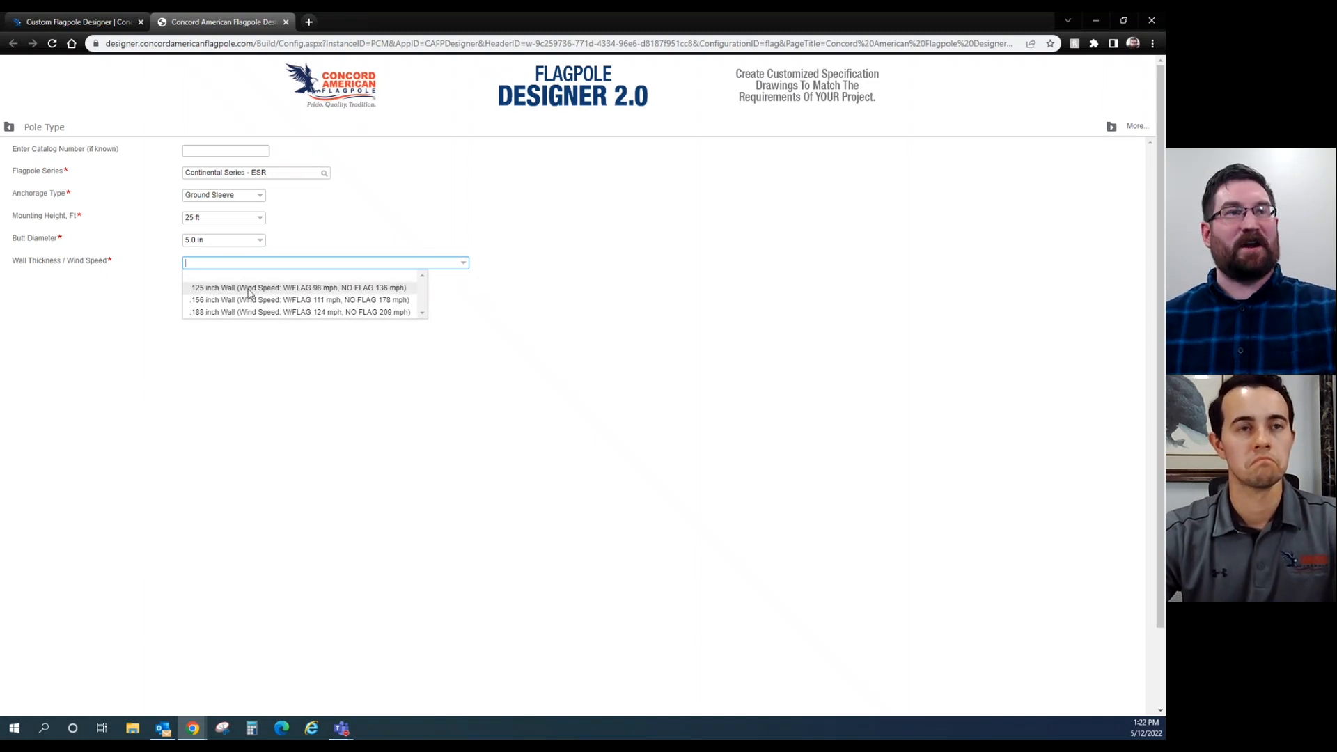
pyautogui.click(297, 288)
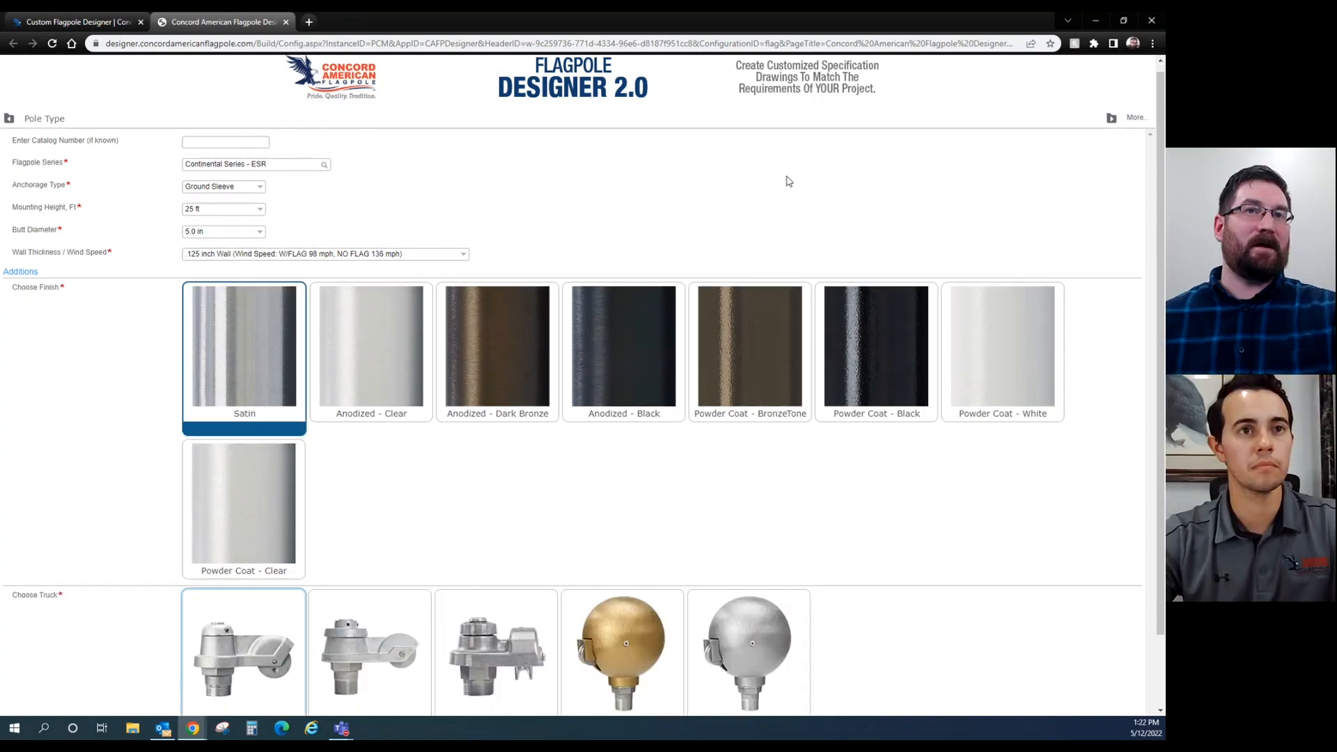
# Choose the Satin finish and the Single In-Line Revolving truck
pyautogui.scroll(-3)
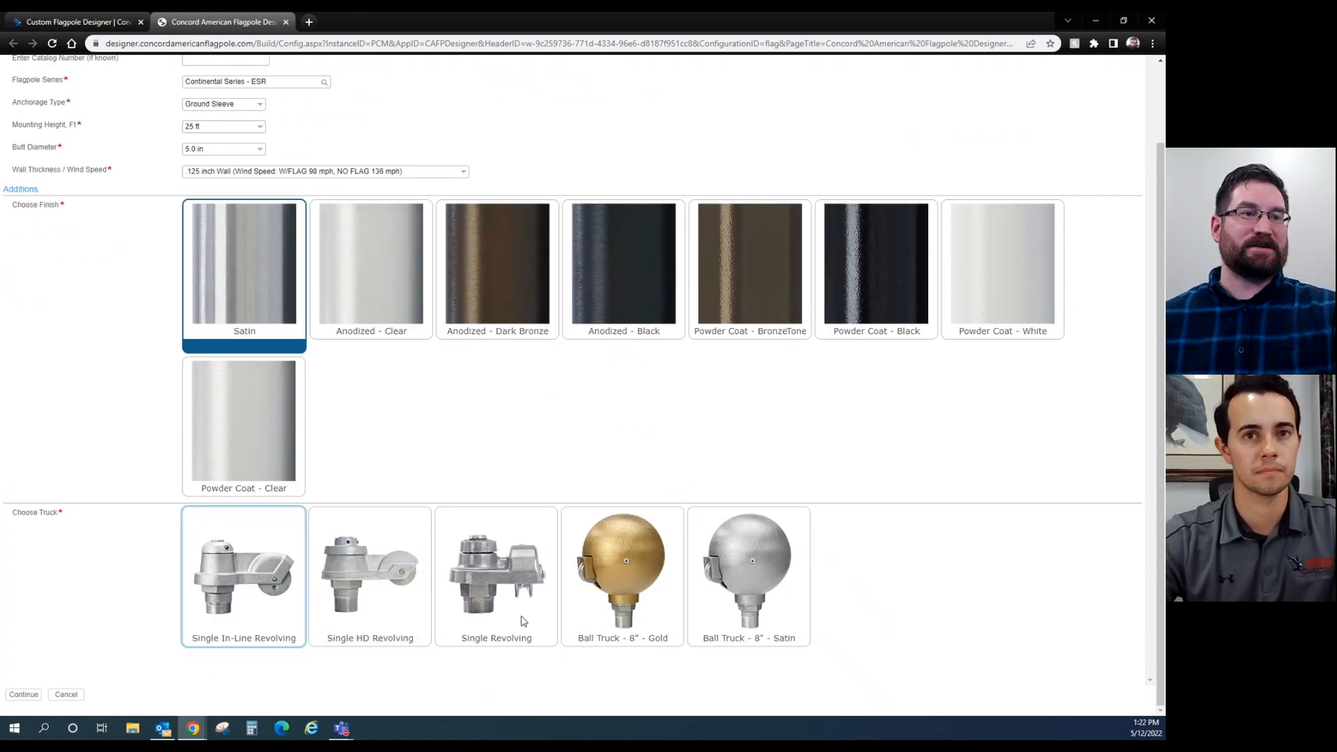
pyautogui.click(747, 576)
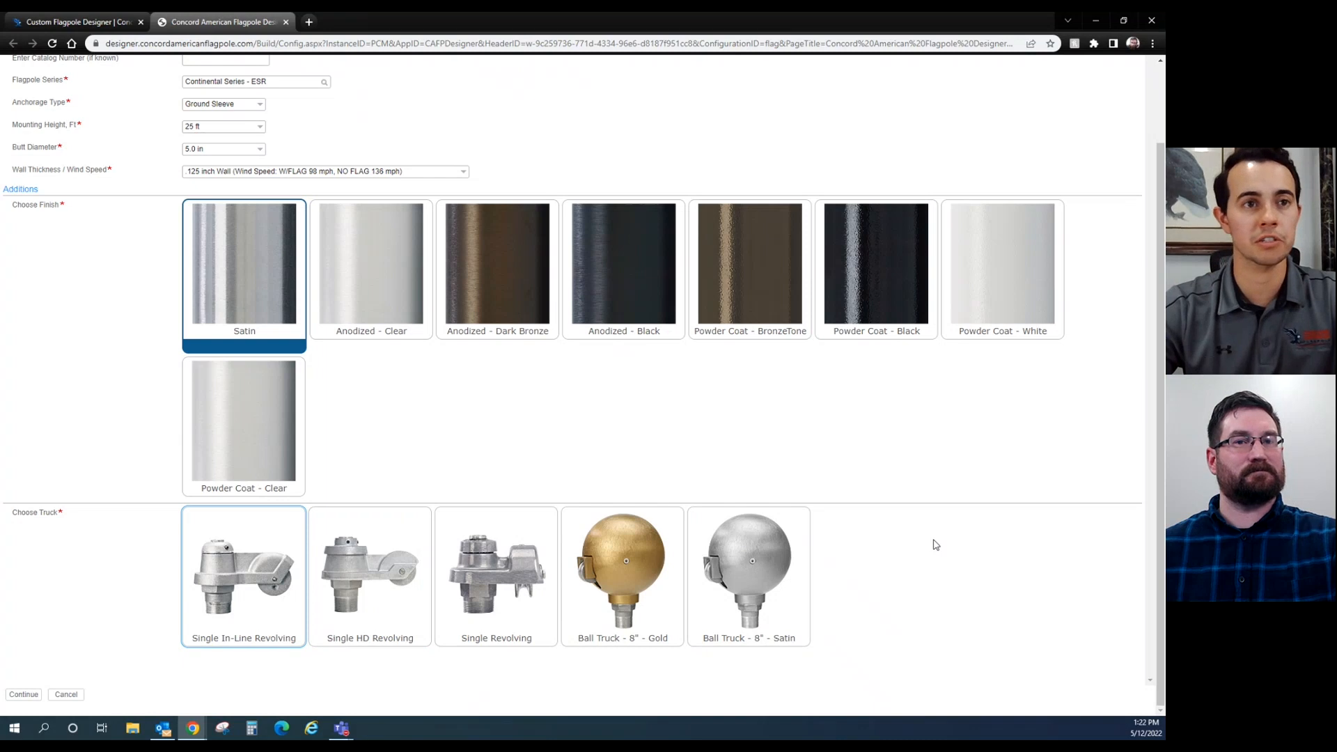
pyautogui.click(243, 576)
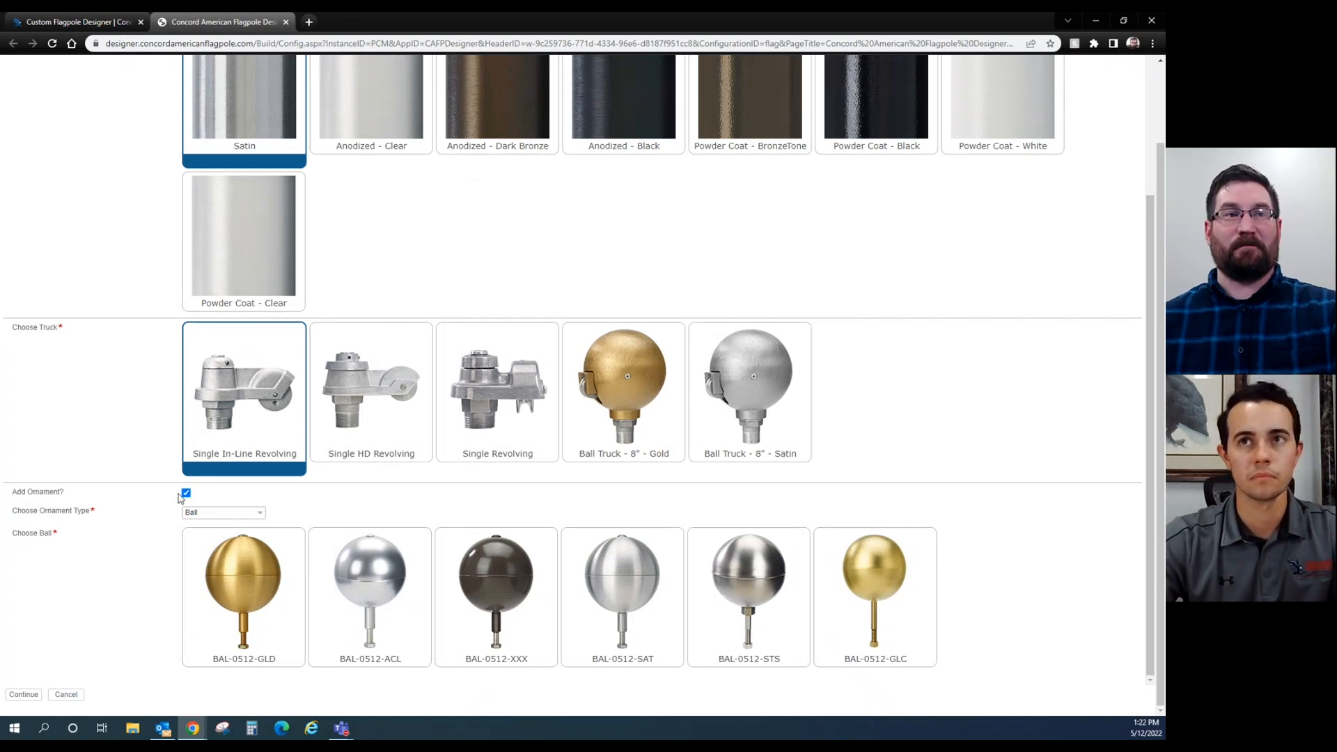
# Swap the eagle ornament for the gold BAL-0512-GLD ball
pyautogui.click(185, 497)
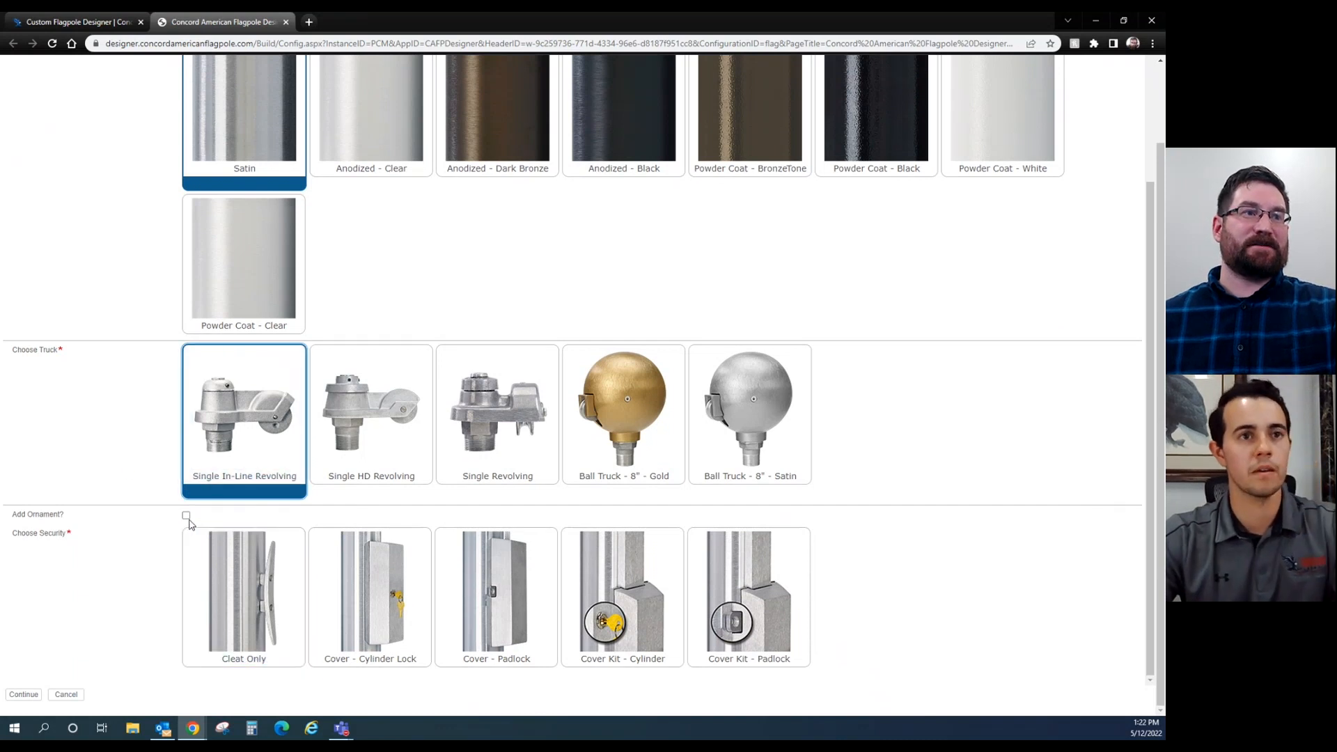
pyautogui.click(186, 518)
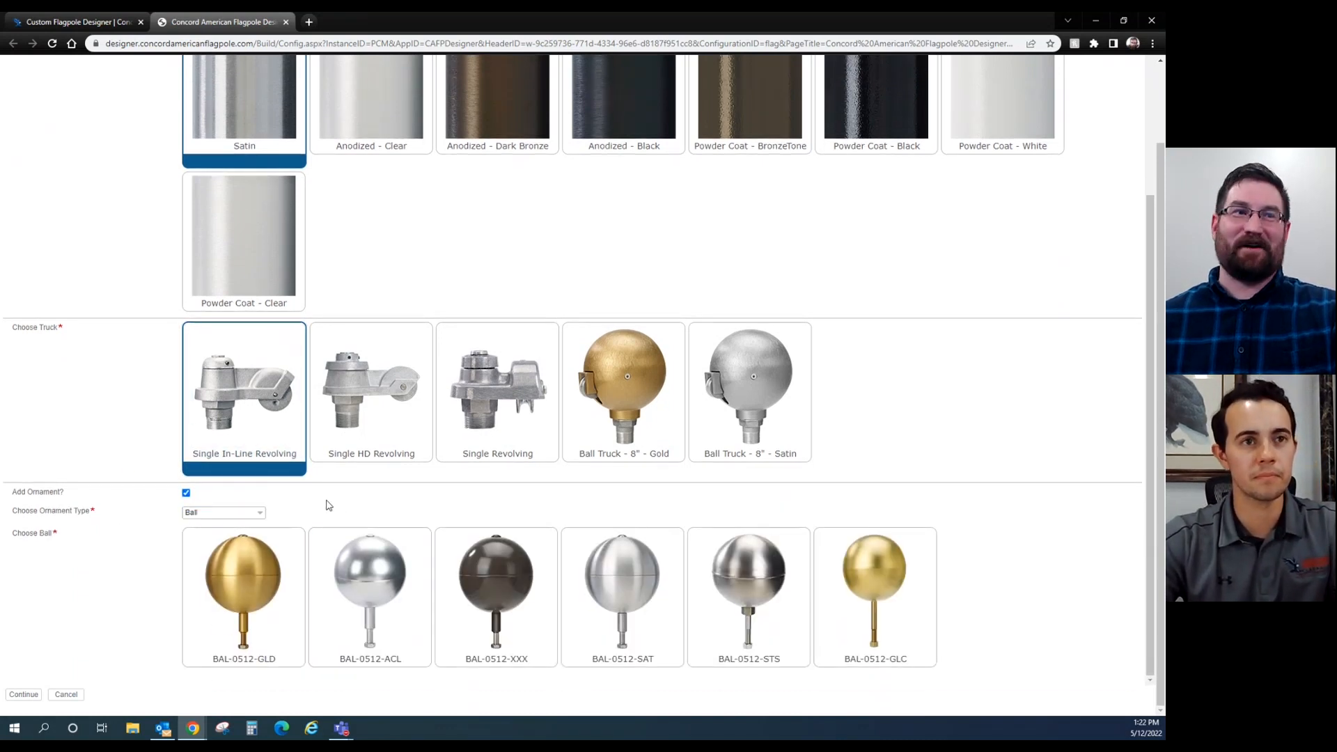
pyautogui.click(221, 512)
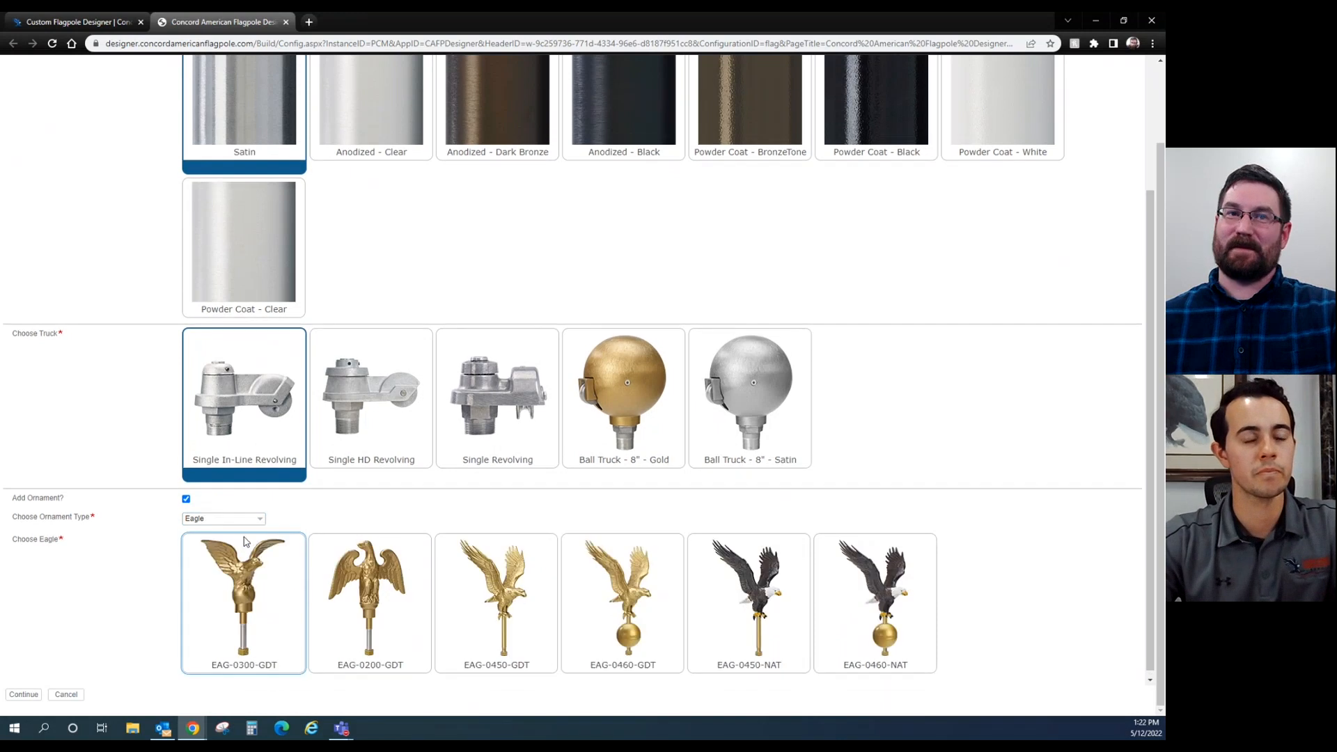
pyautogui.click(222, 518)
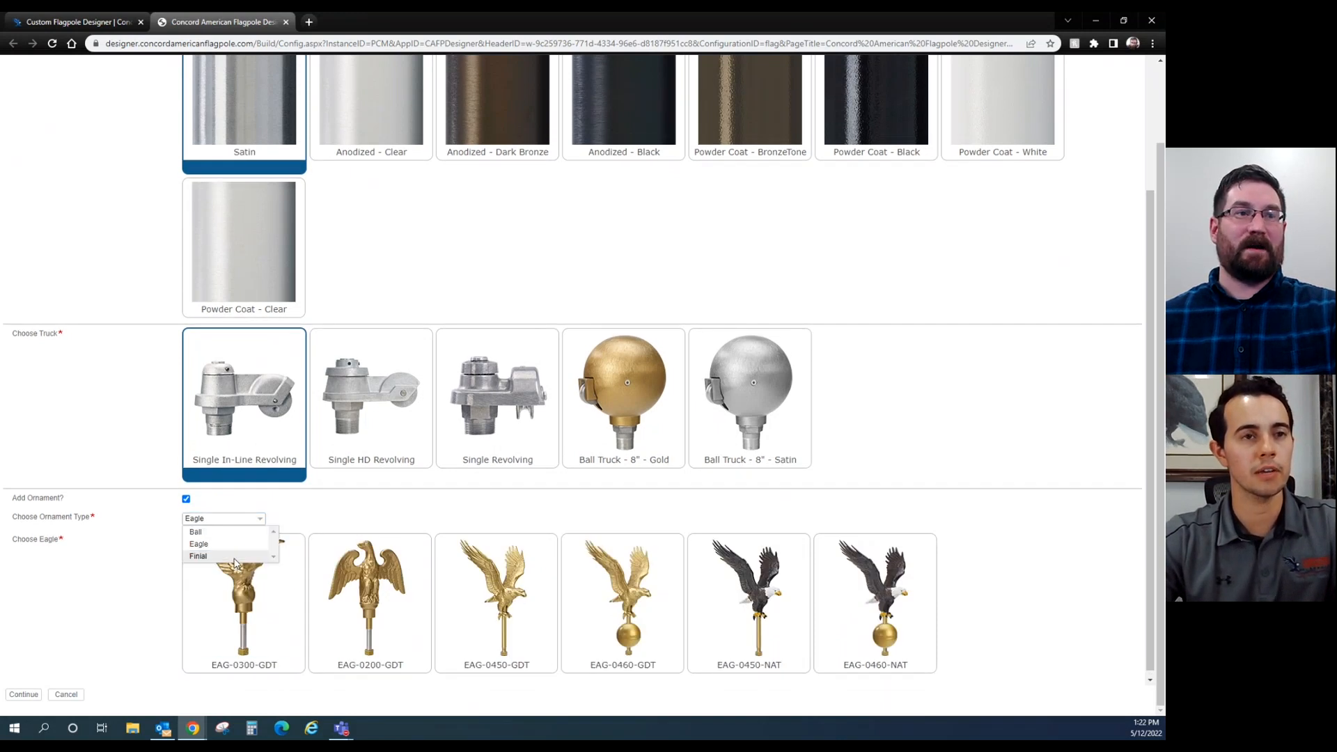
pyautogui.click(197, 555)
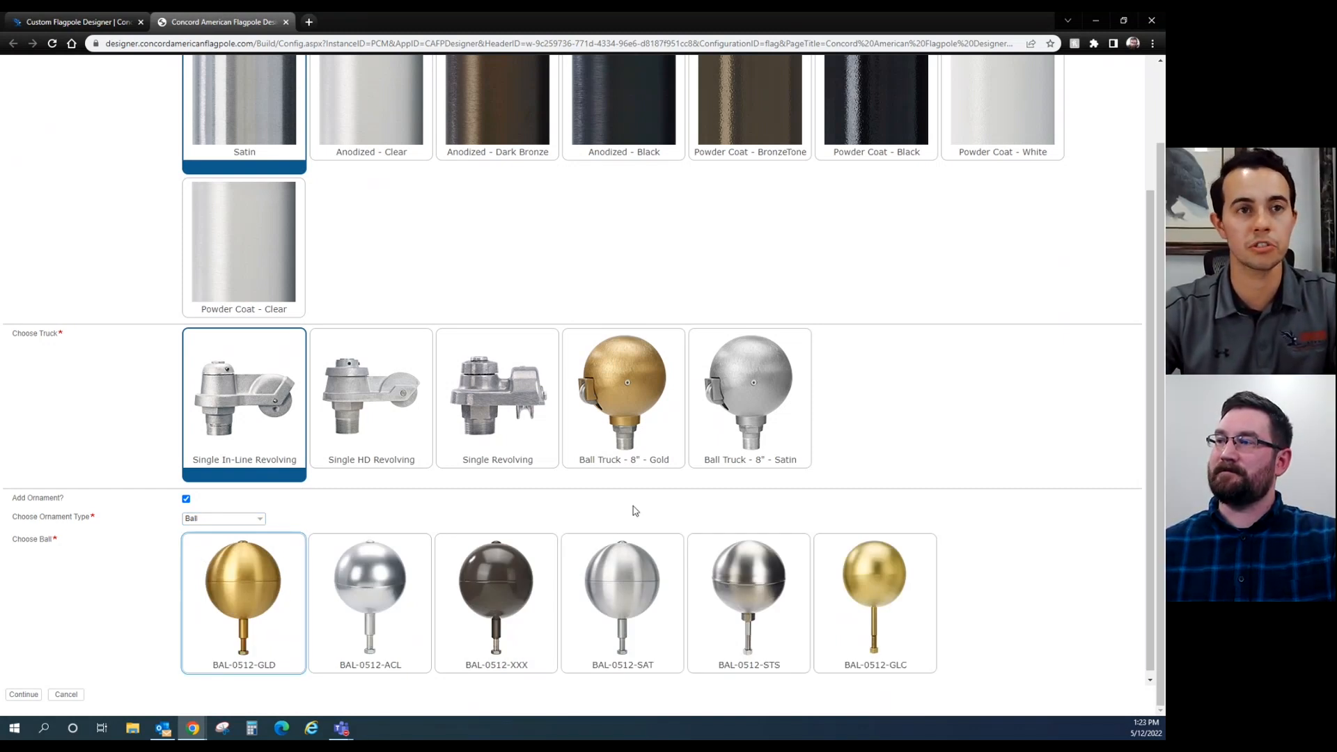
pyautogui.click(369, 600)
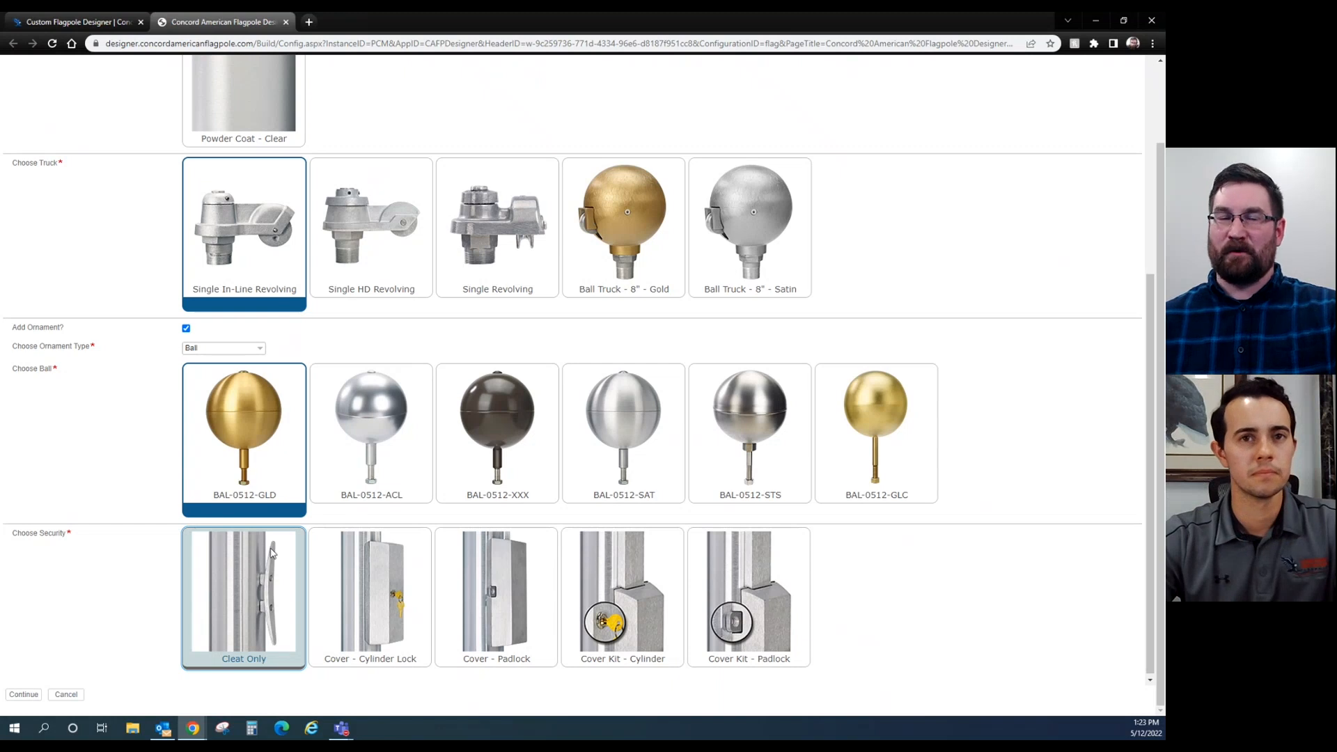
# Select Cleat Only security and scroll to its 4.5 ft Security Height field
pyautogui.click(749, 597)
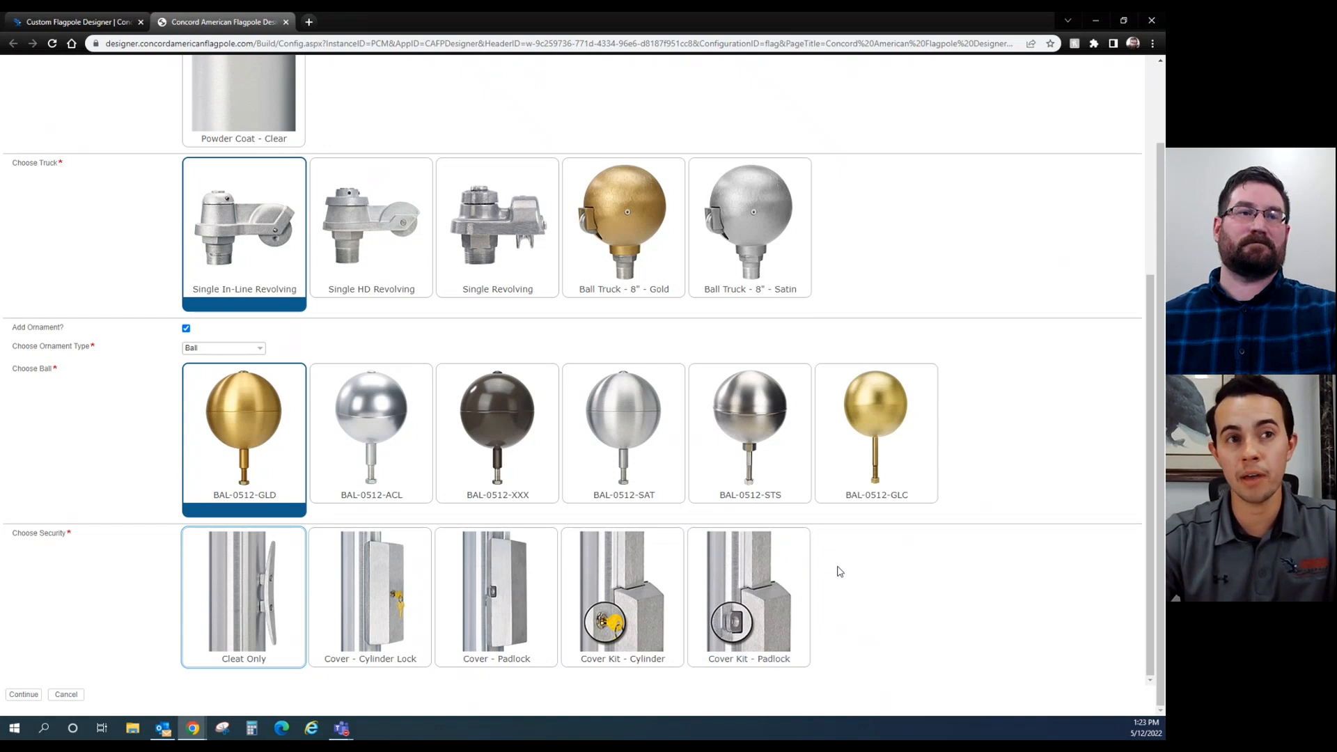
pyautogui.moveTo(855, 568)
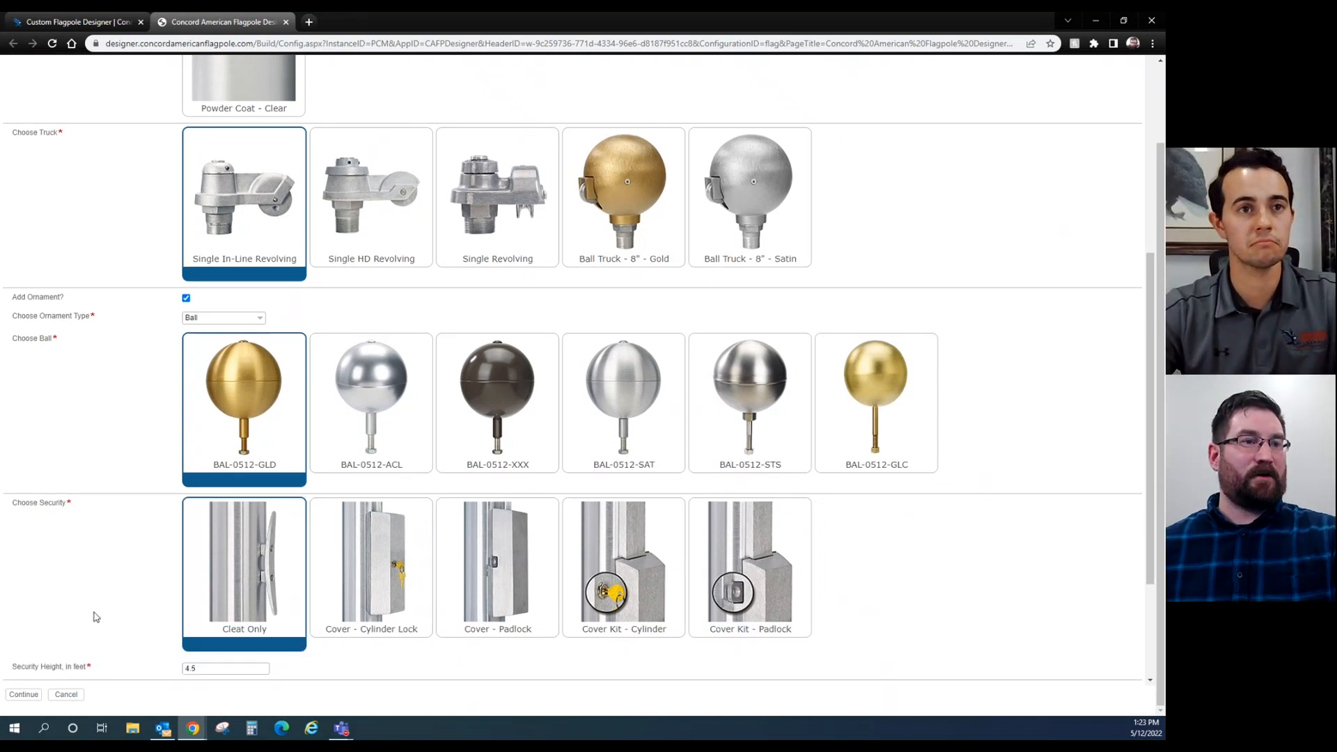
pyautogui.scroll(-3)
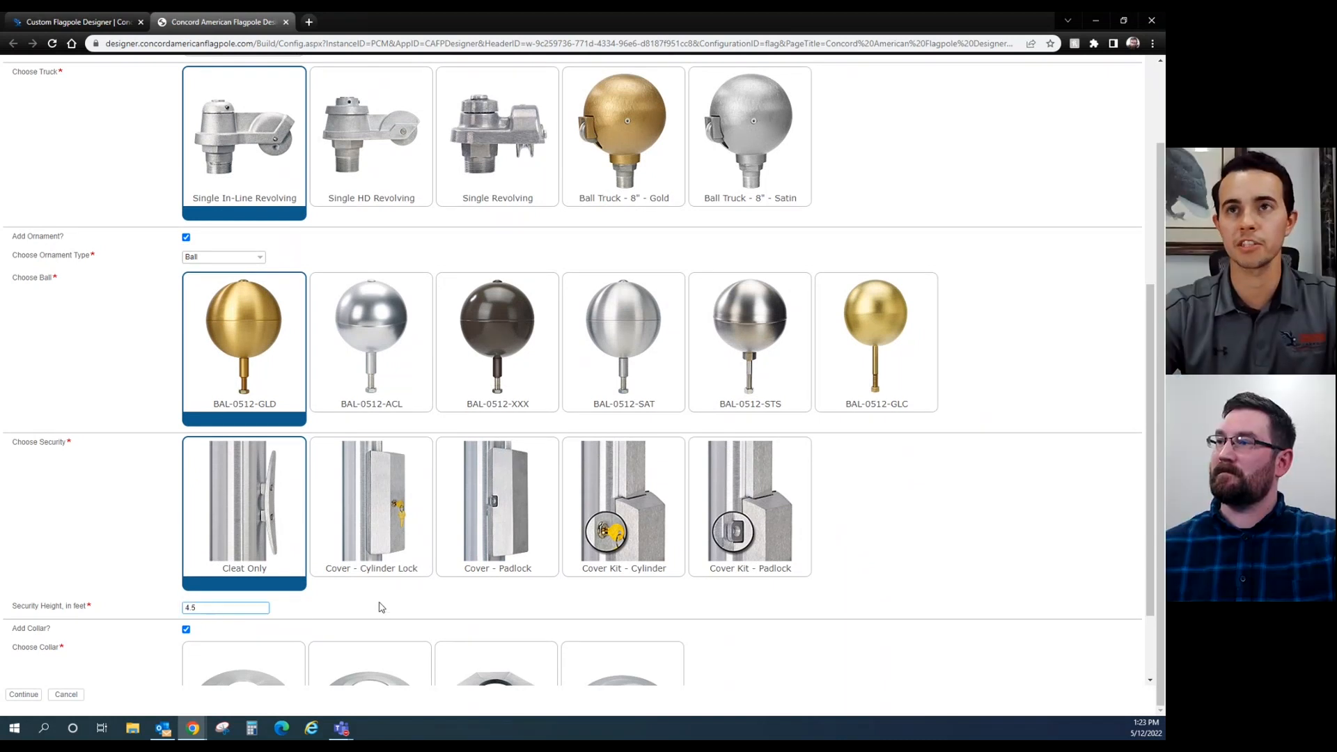
pyautogui.moveTo(341, 607)
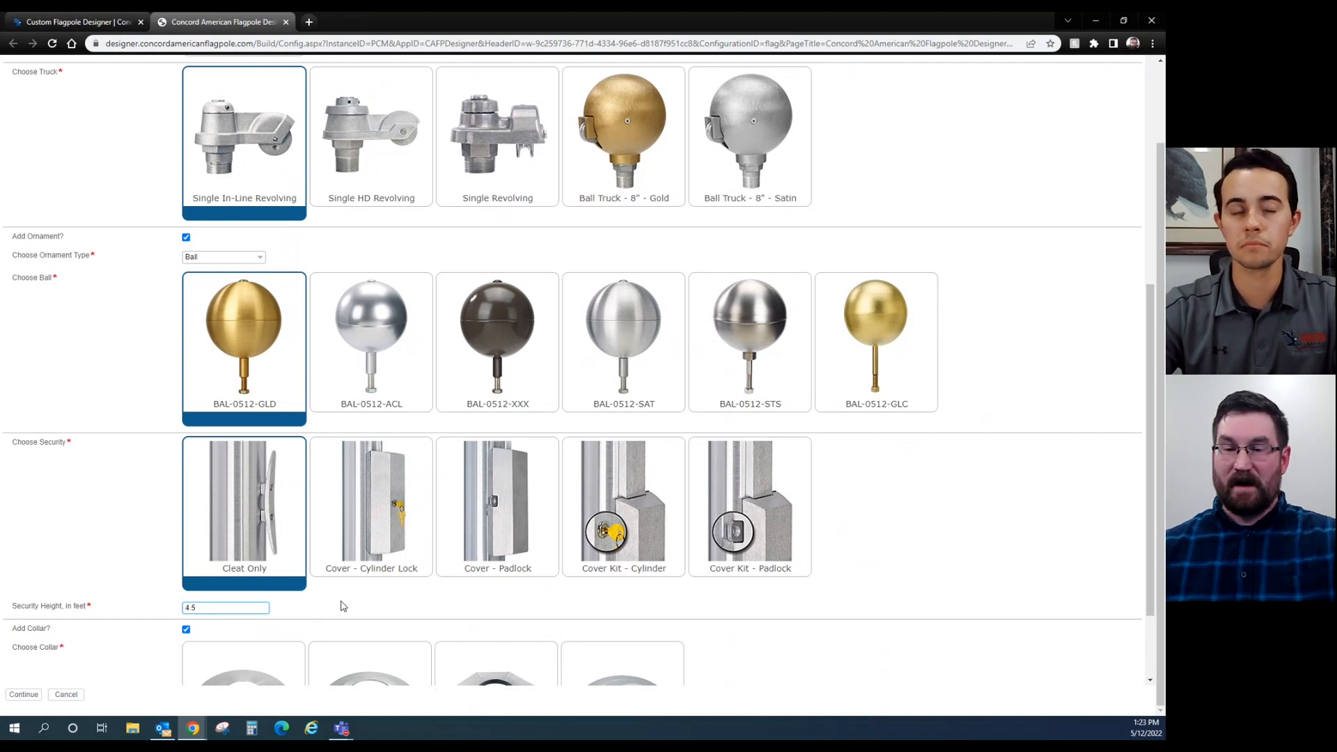
# Enter 3.0 as the security height in feet
pyautogui.write('3.0')
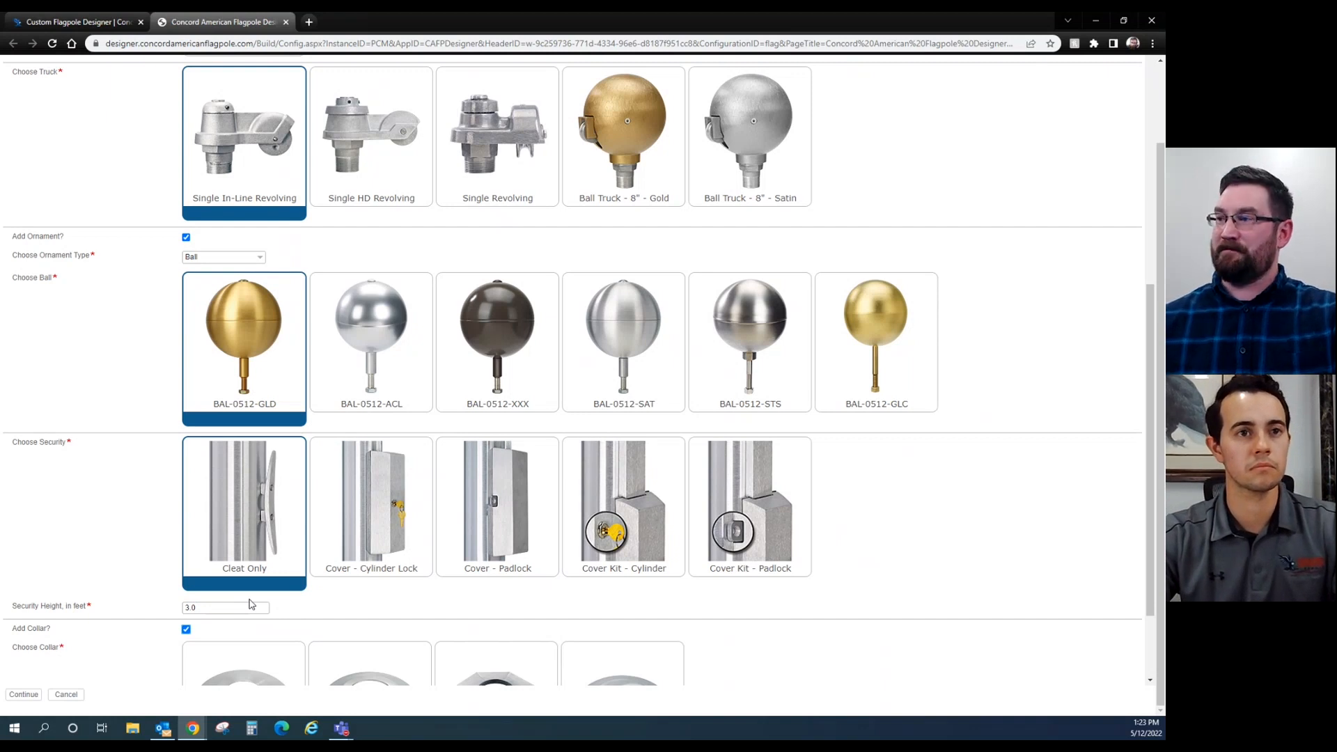
pyautogui.scroll(-3)
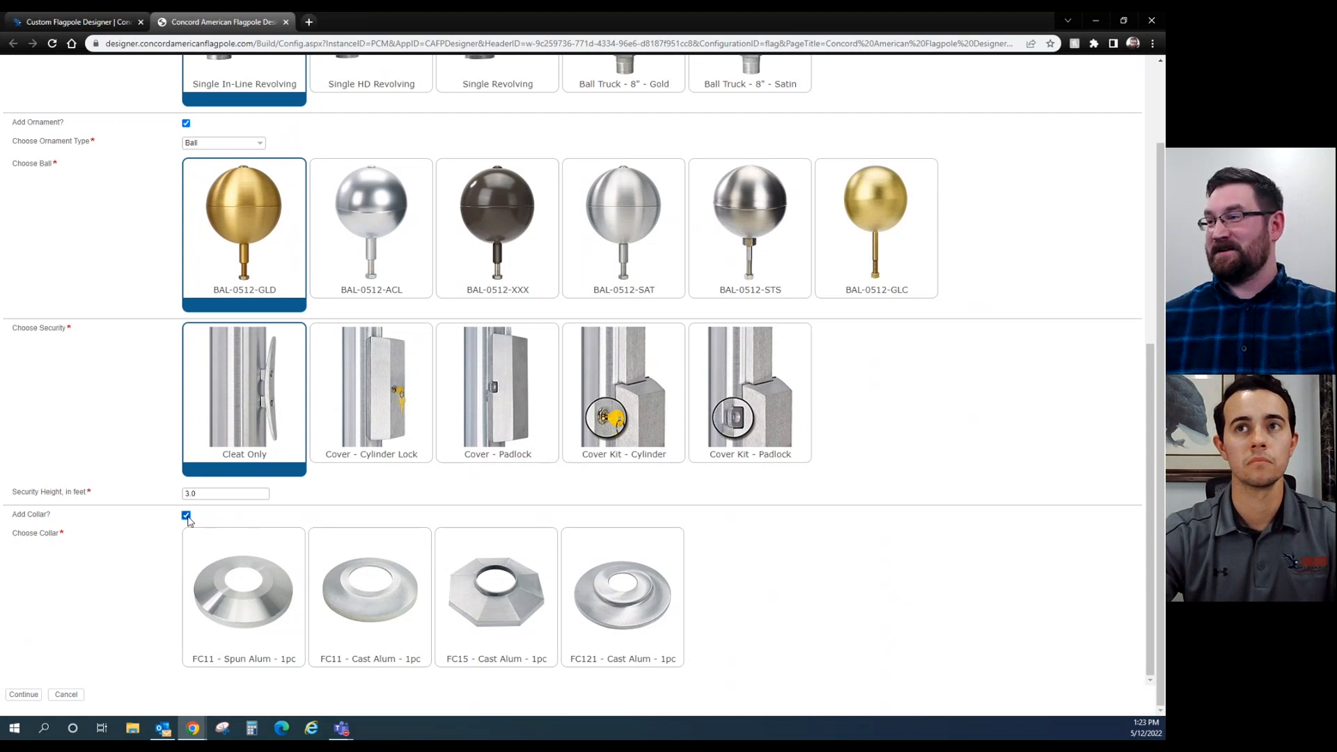
pyautogui.moveTo(348, 703)
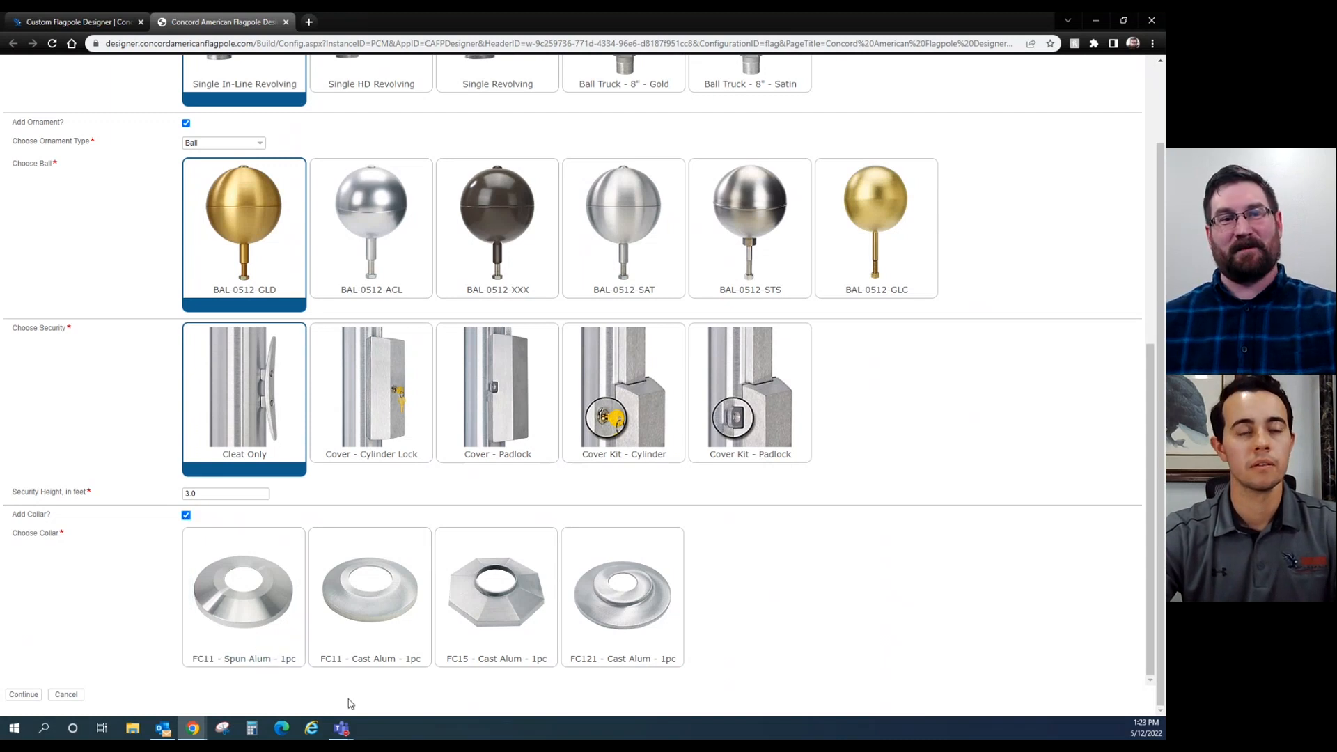
# Select the FC11 - Spun Alum - 1pc collar and scroll to Customer Details
pyautogui.click(622, 595)
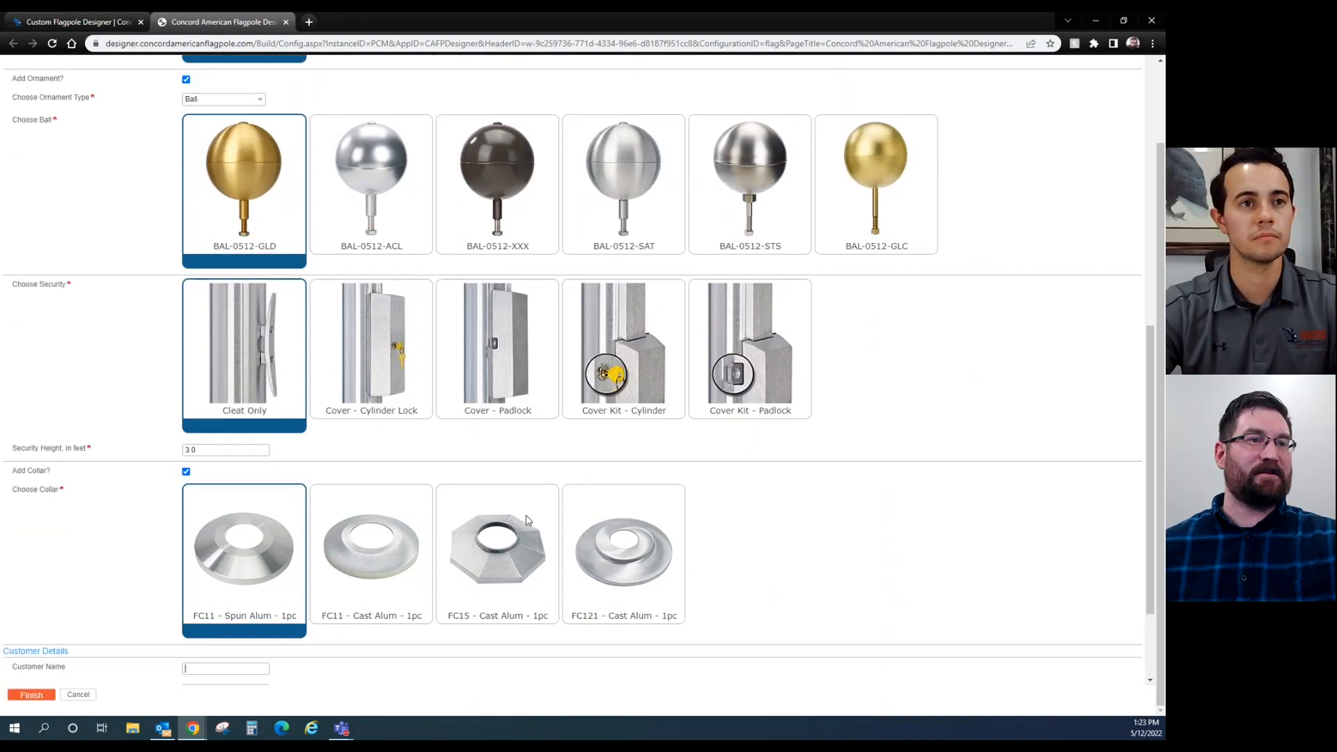
pyautogui.scroll(-3)
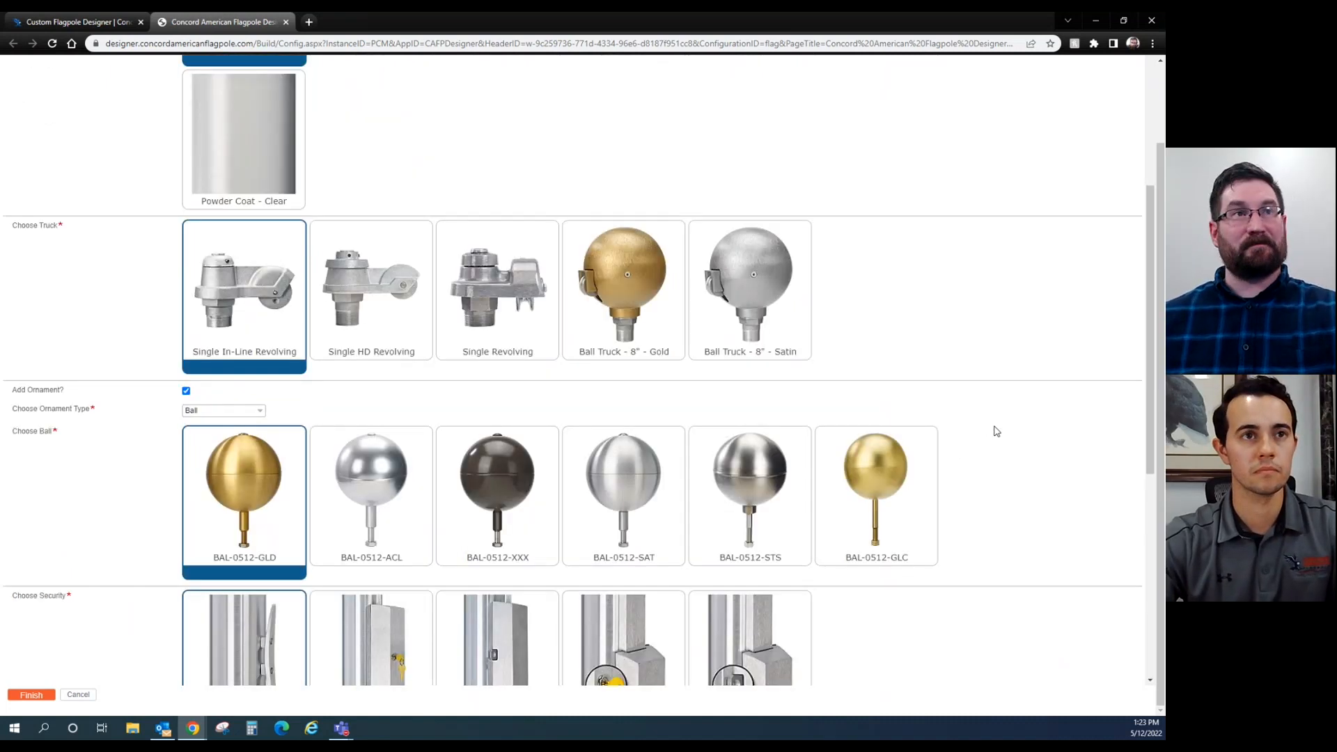
pyautogui.scroll(-3)
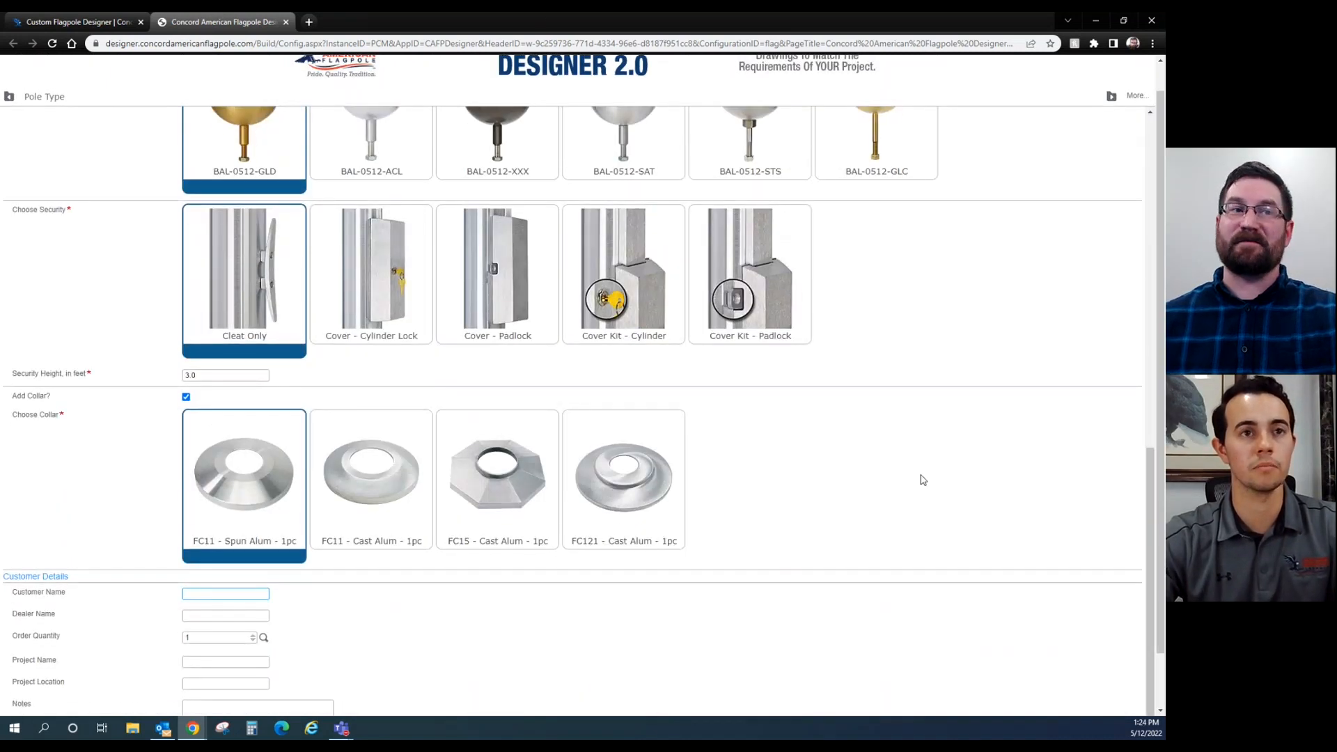
pyautogui.scroll(-3)
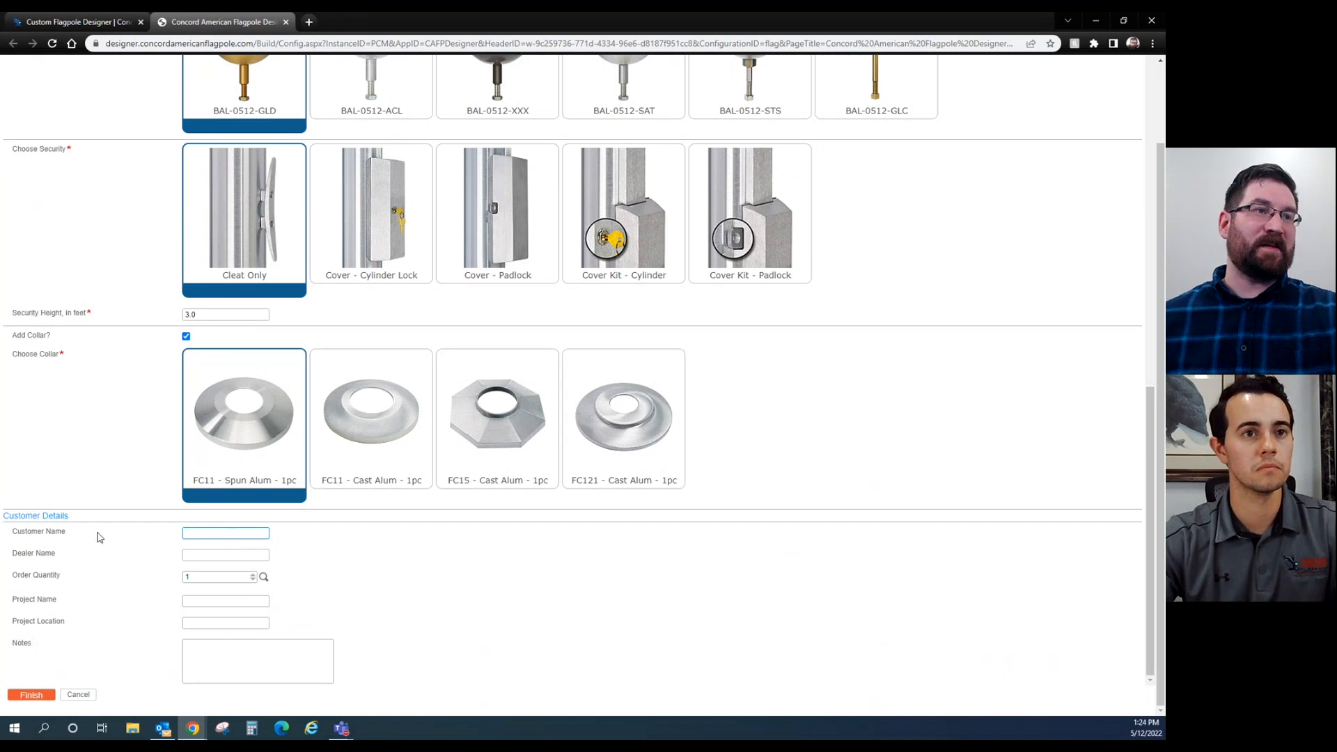
# Enter customer Jake, dealer Cod, project Jakes House, quantity 1, and submit
pyautogui.click(225, 533)
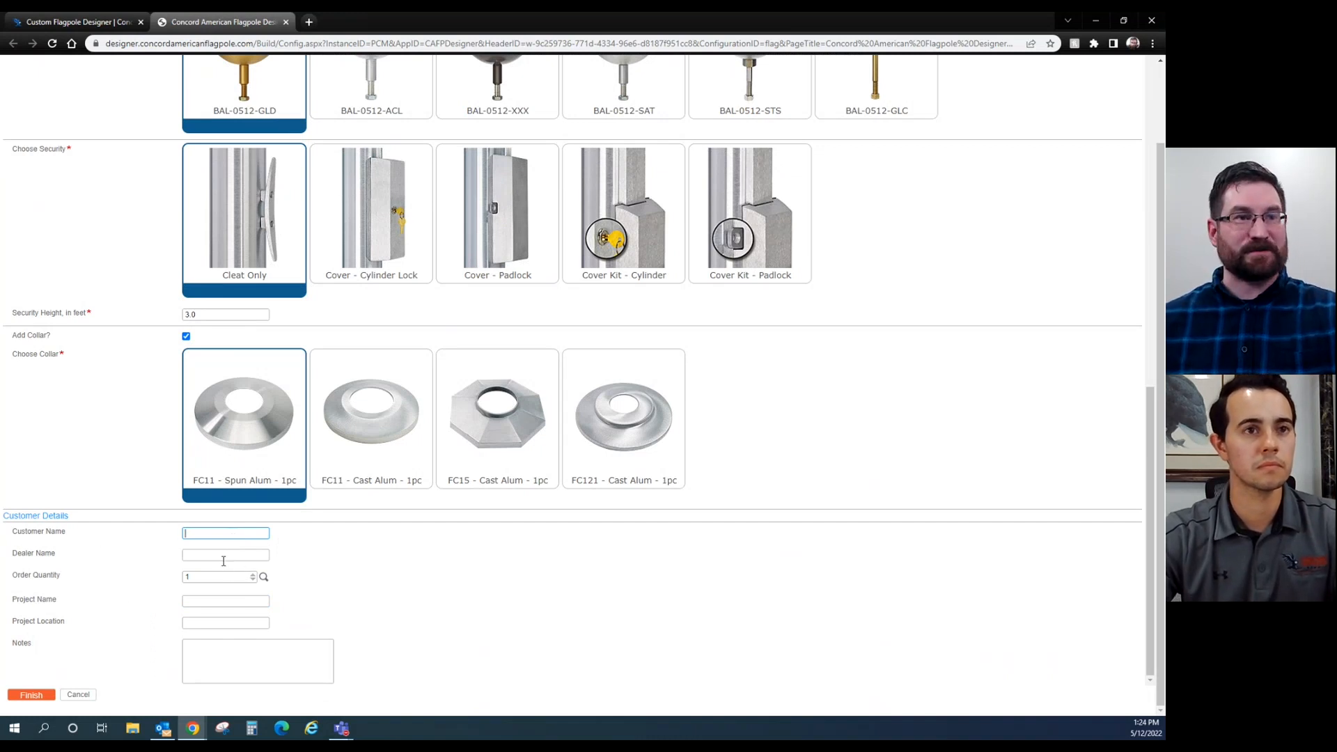
pyautogui.write('Jake')
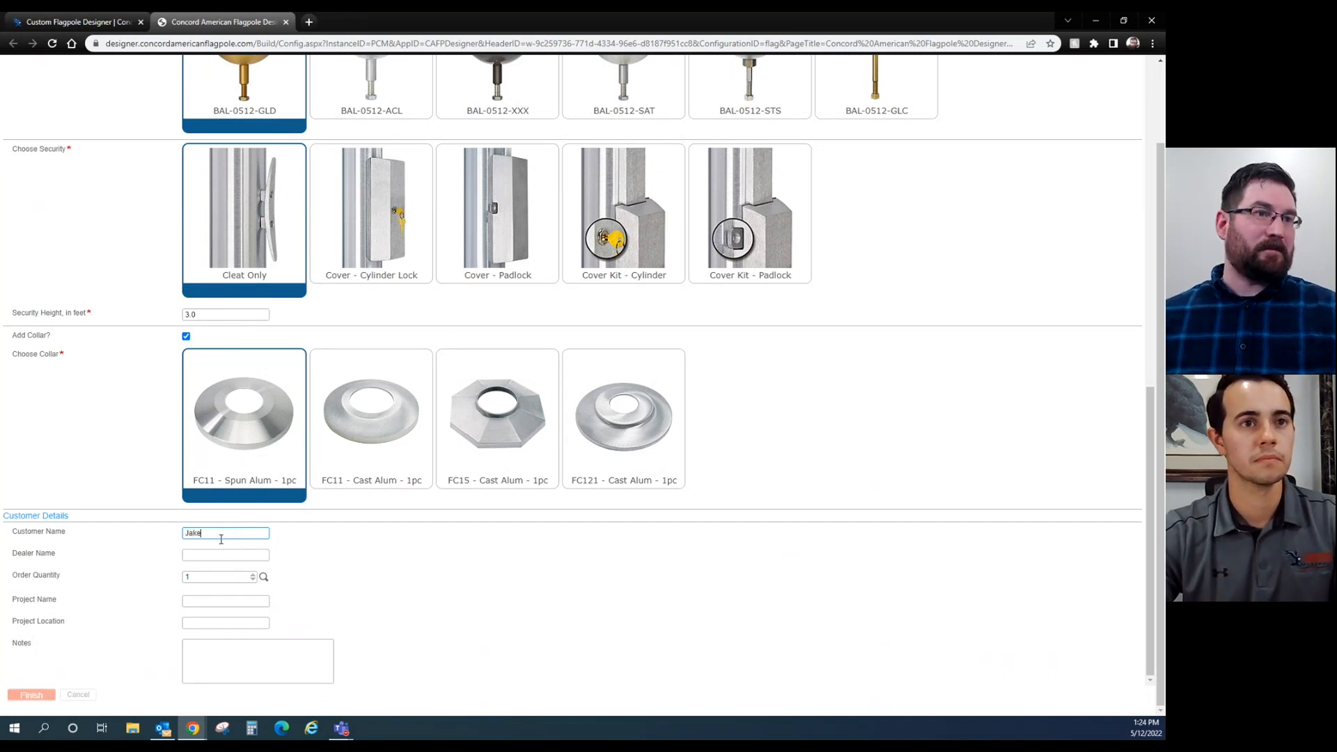
pyautogui.click(225, 554)
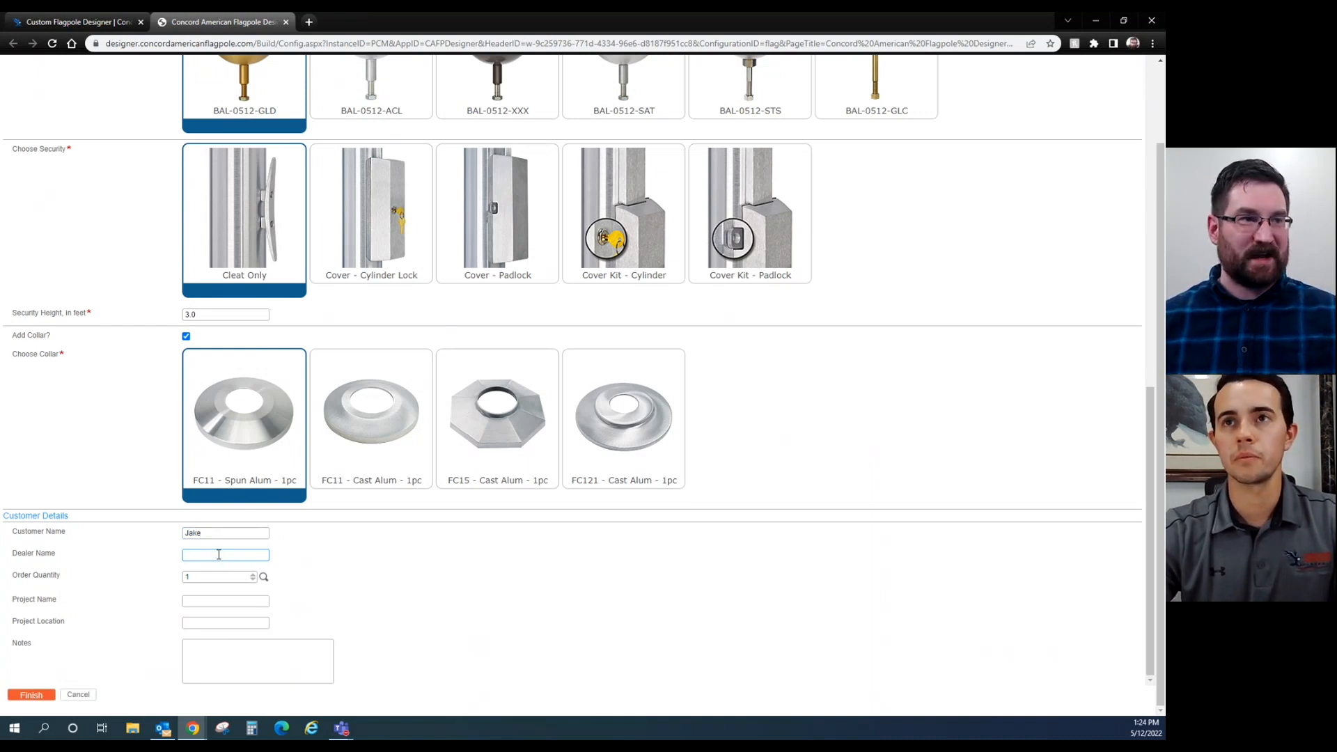
pyautogui.write('Cody')
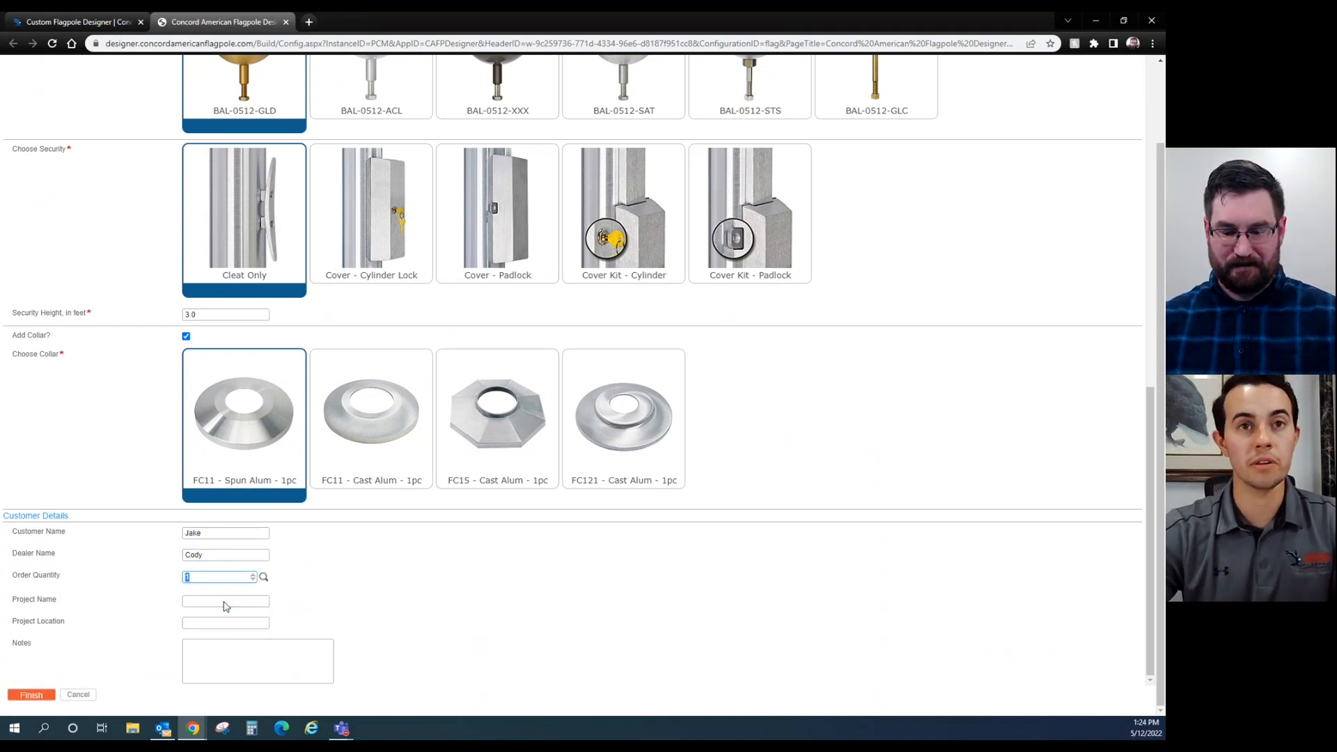
pyautogui.write("Jake's House")
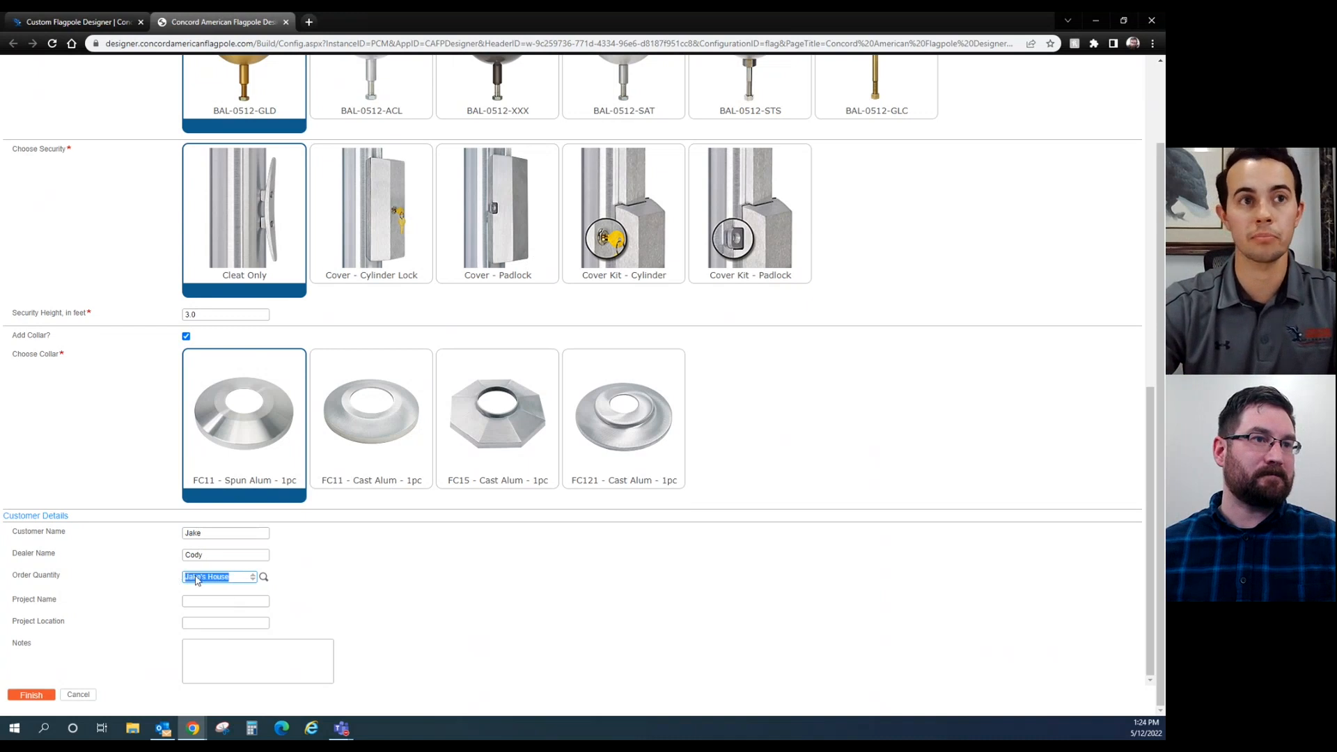
pyautogui.rightClick(217, 576)
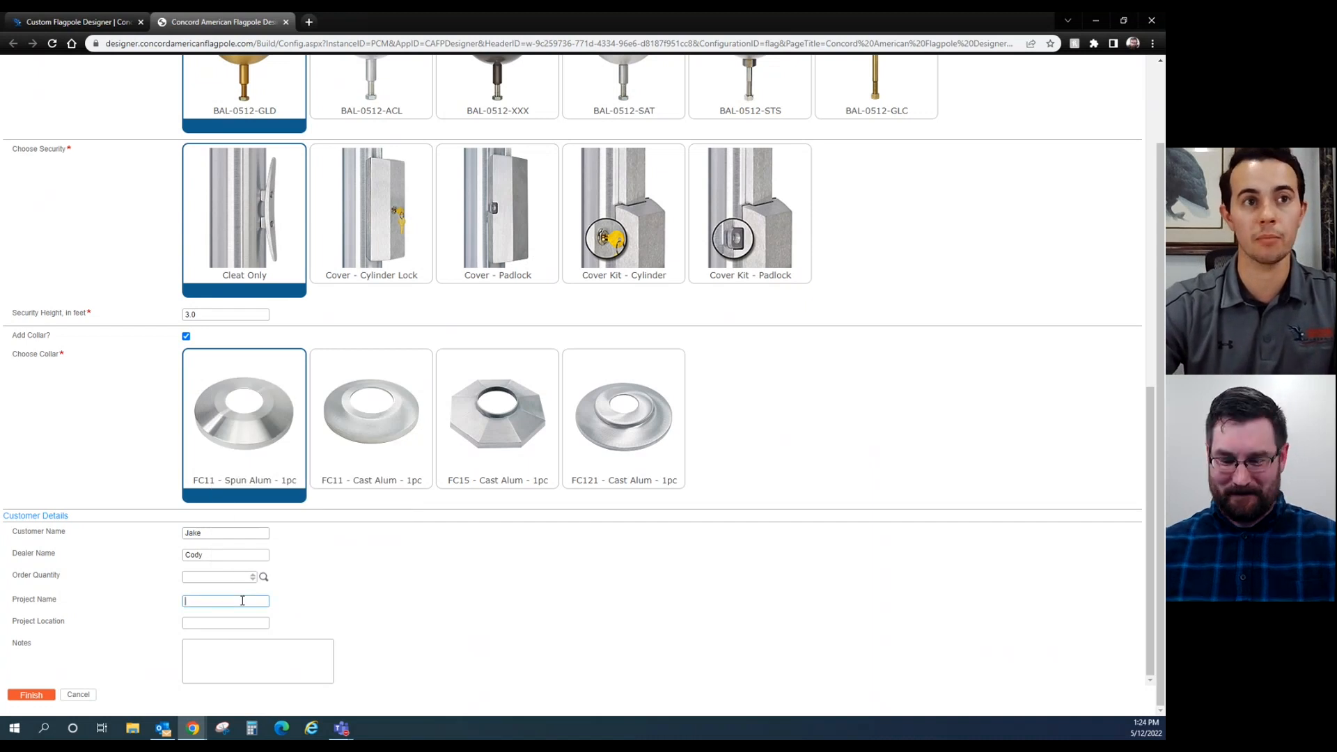
pyautogui.write('Jakes House')
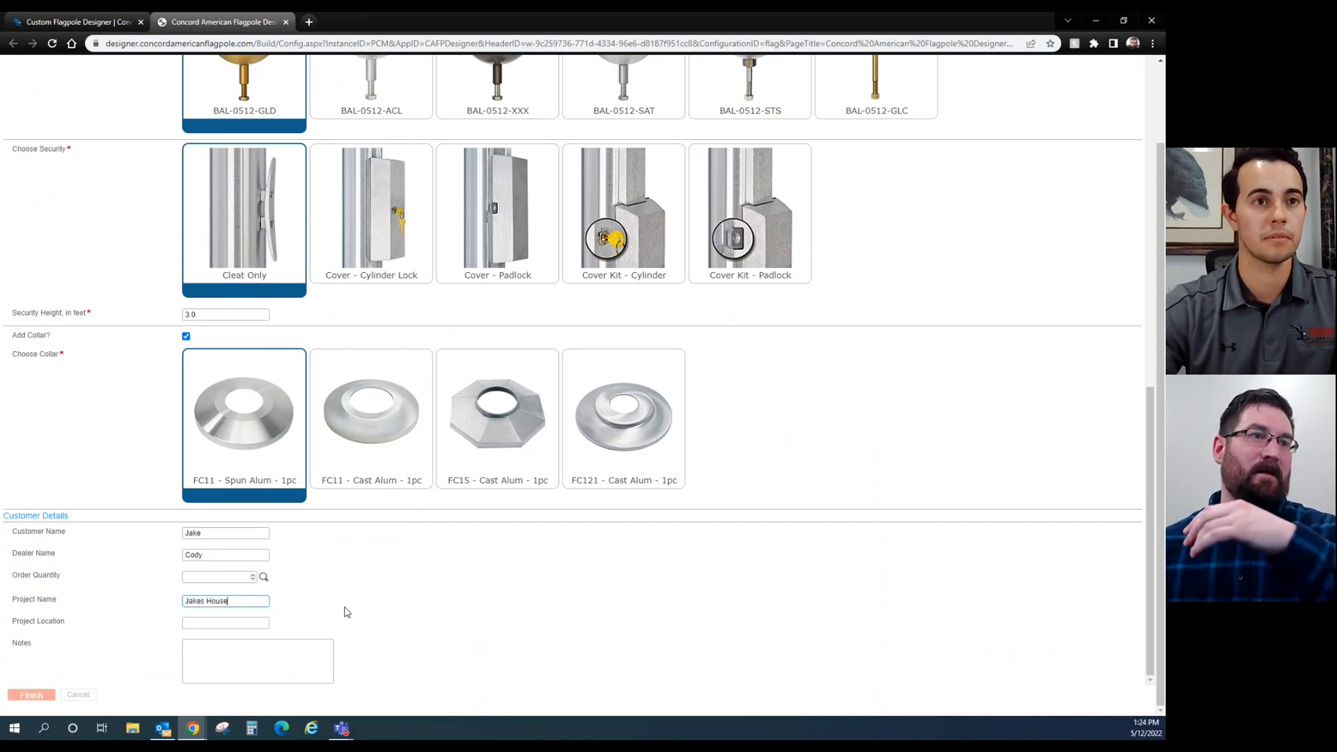
pyautogui.click(225, 622)
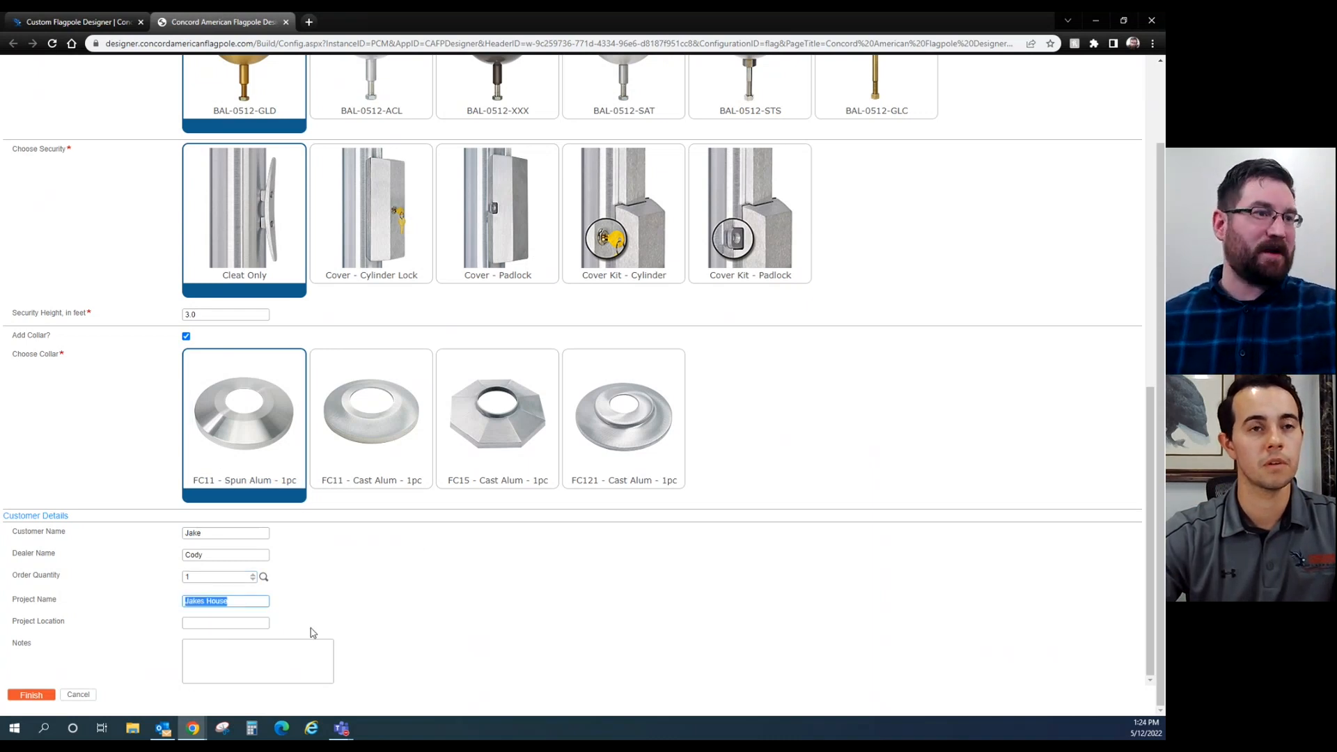
pyautogui.click(31, 694)
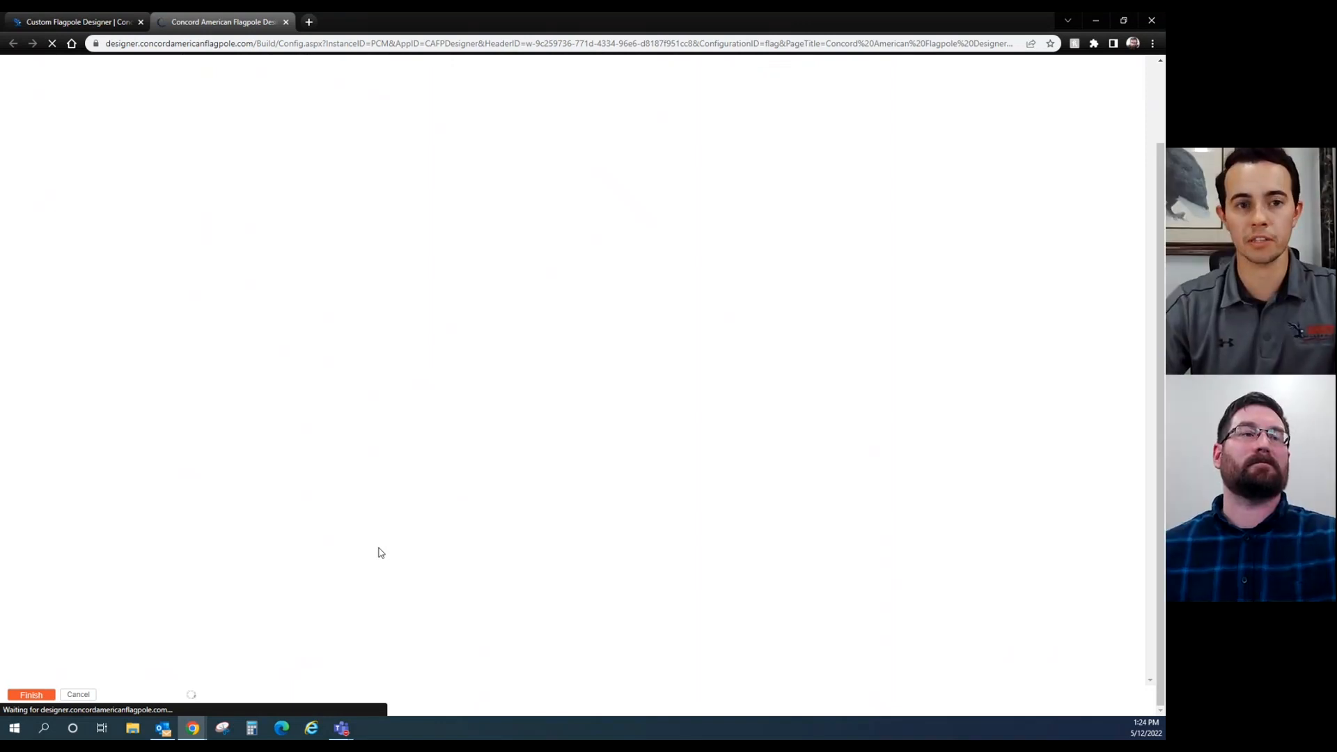
# View the generated ESR25B51-SAT cut sheet PDF in Chrome's viewer
pyautogui.click(31, 694)
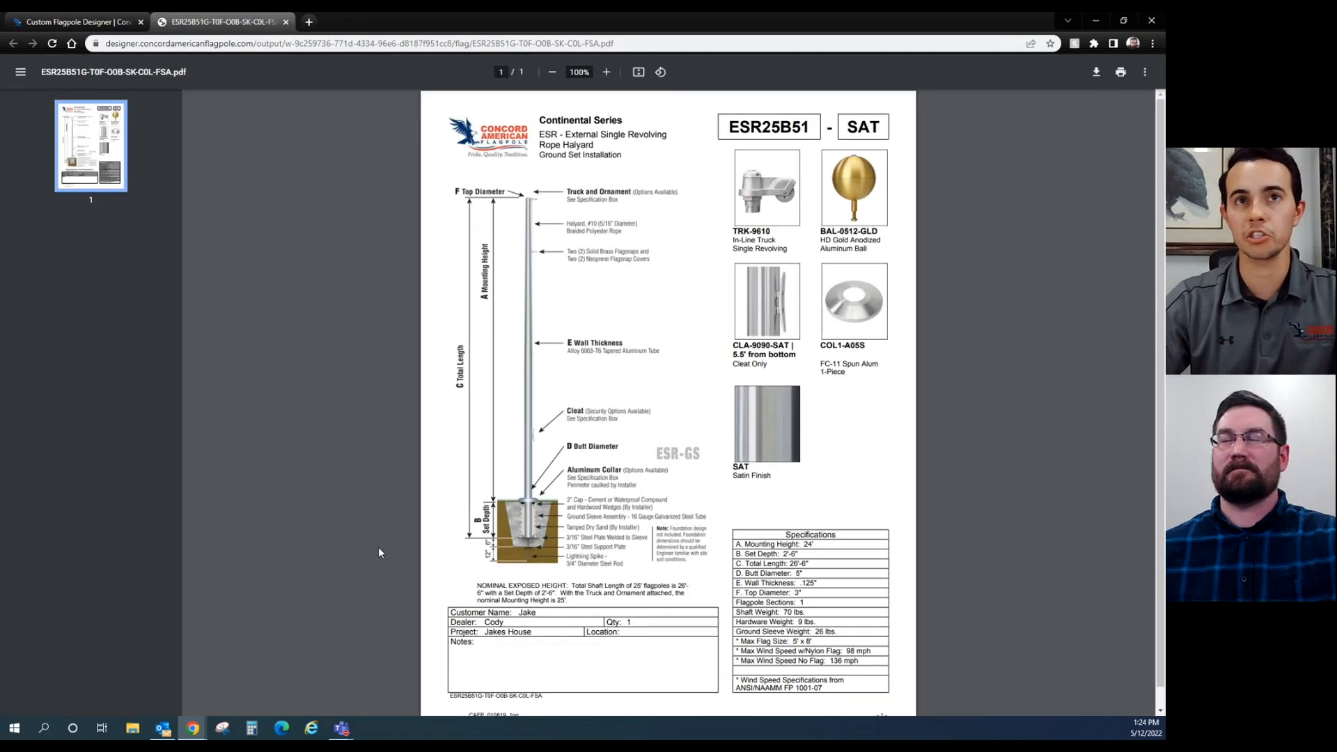